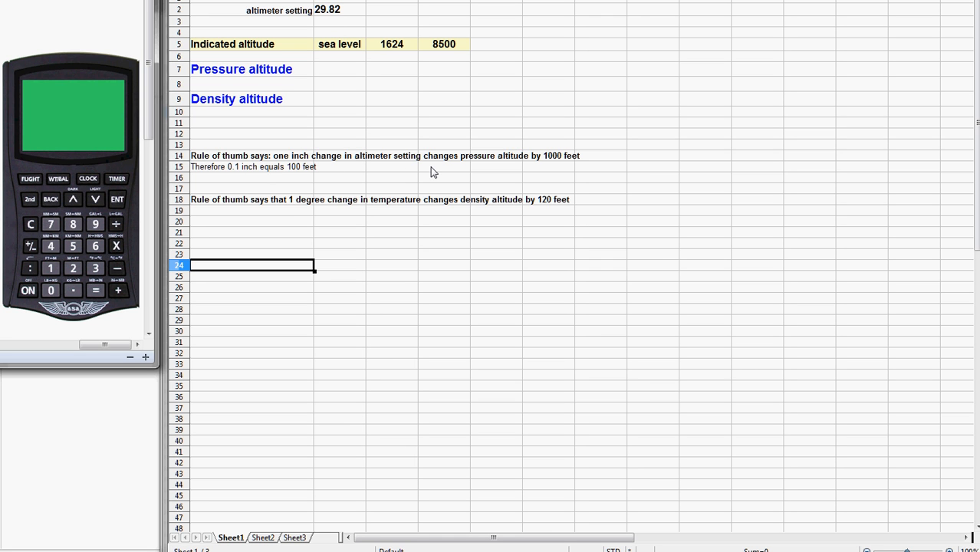
pyautogui.moveTo(297, 181)
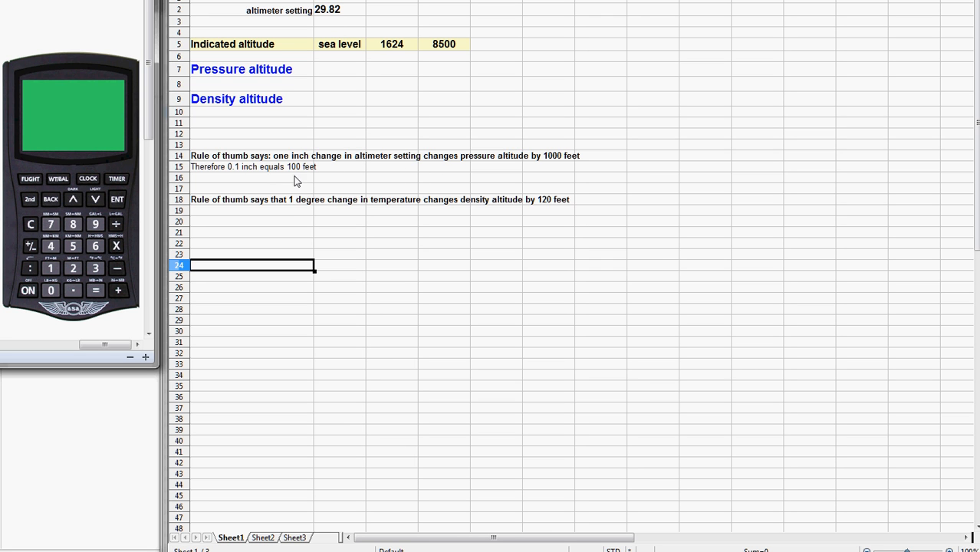
pyautogui.moveTo(402, 175)
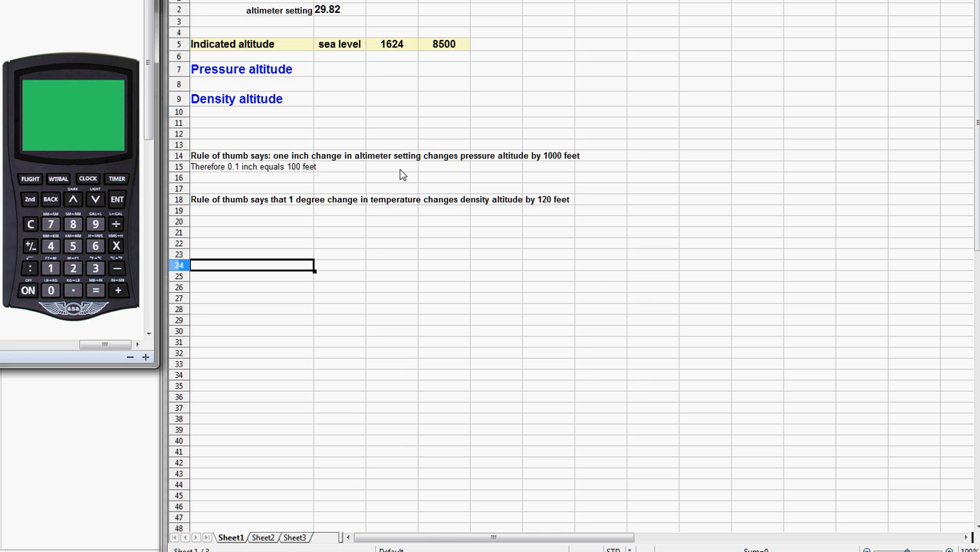
pyautogui.moveTo(519, 178)
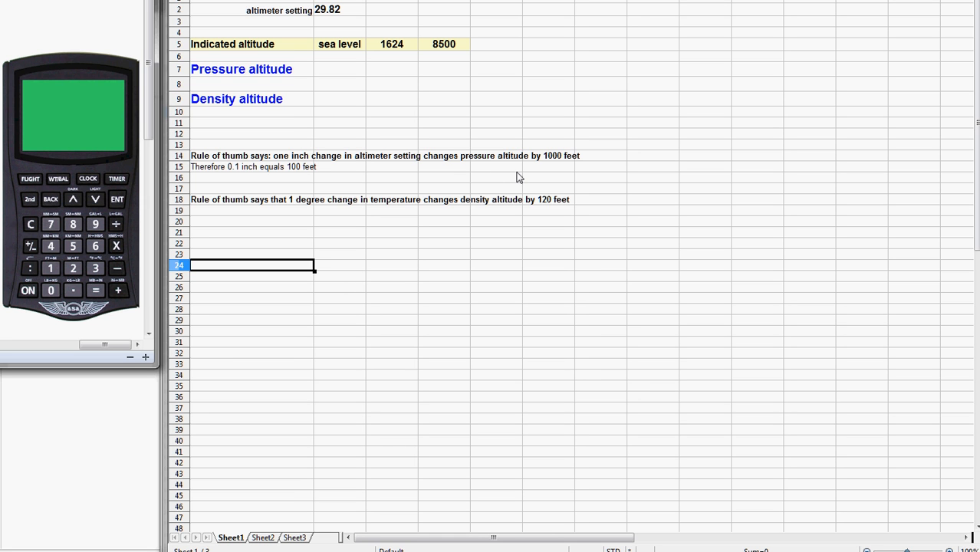
pyautogui.moveTo(561, 175)
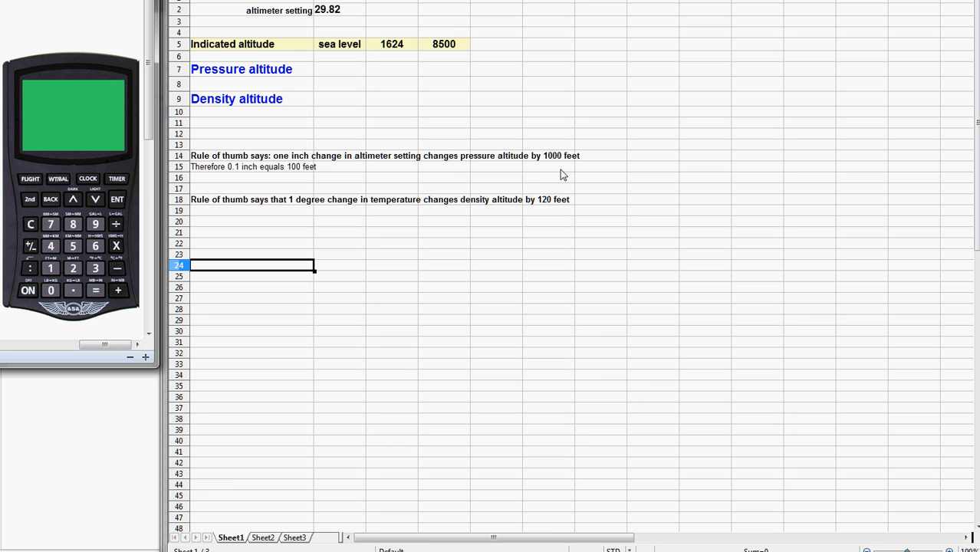
pyautogui.moveTo(221, 178)
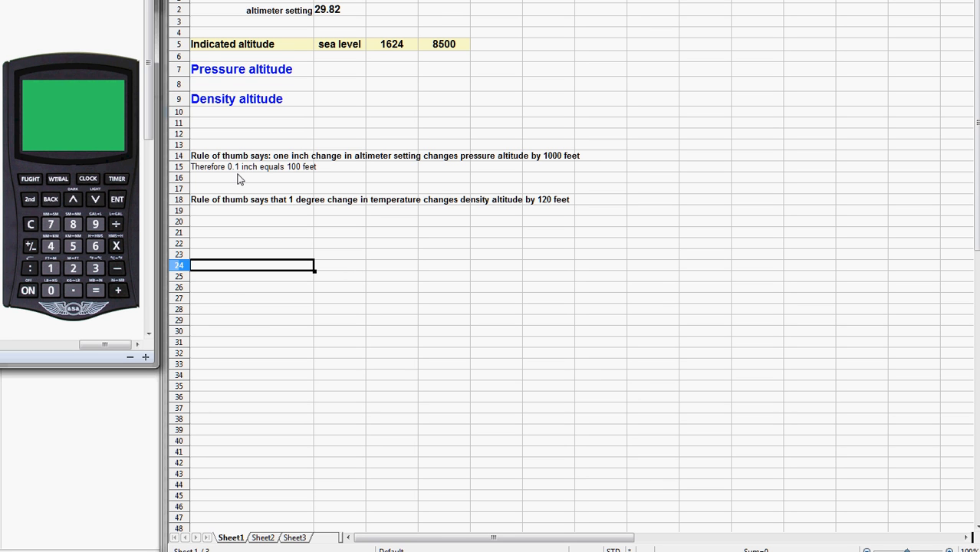
pyautogui.moveTo(300, 180)
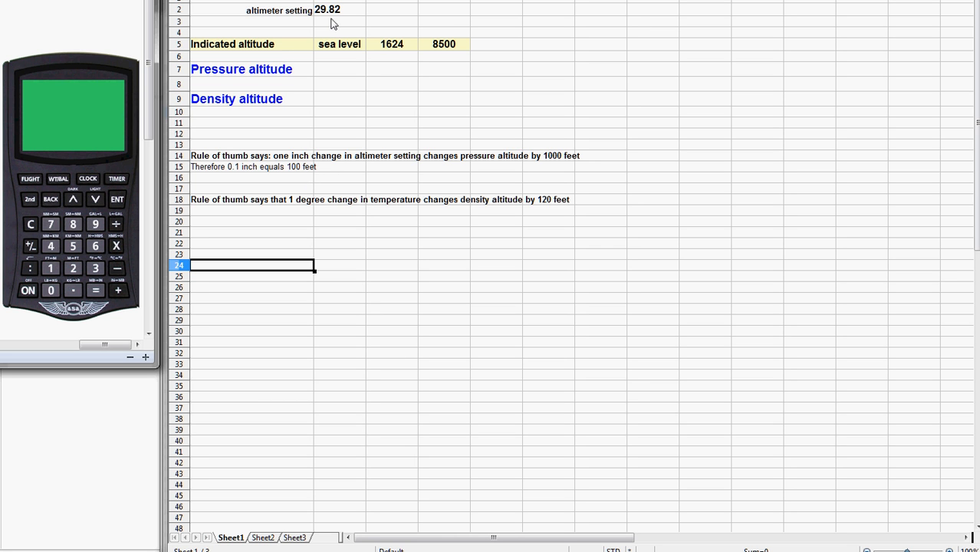
pyautogui.moveTo(322, 25)
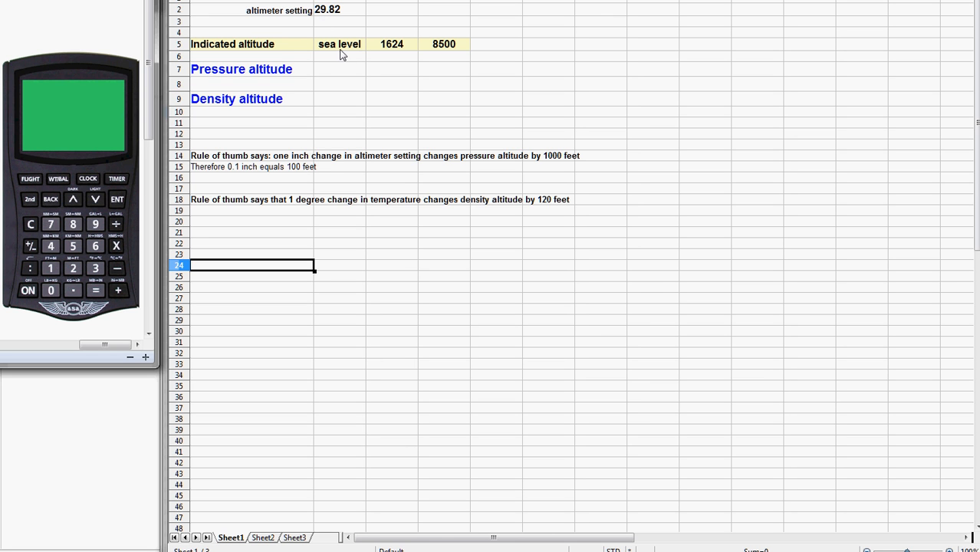
pyautogui.moveTo(344, 168)
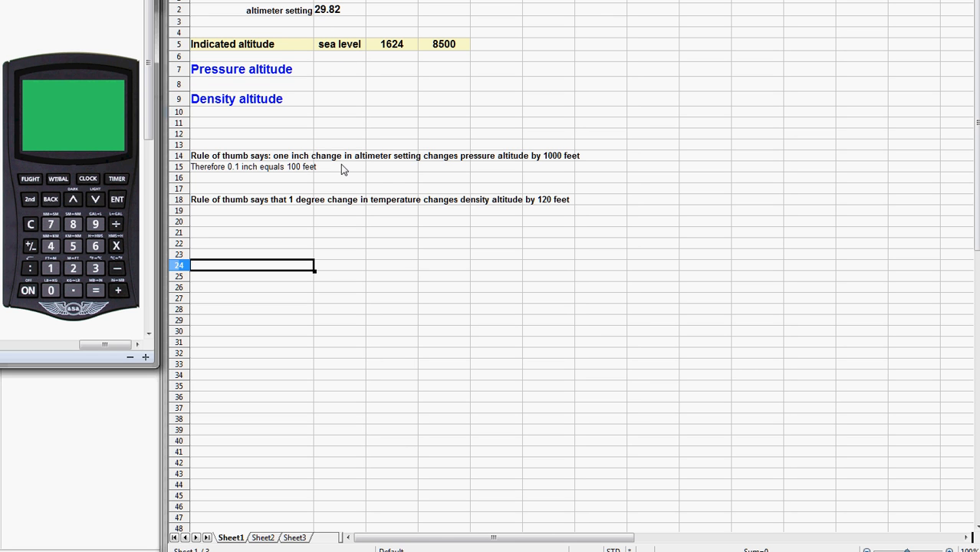
pyautogui.moveTo(350, 73)
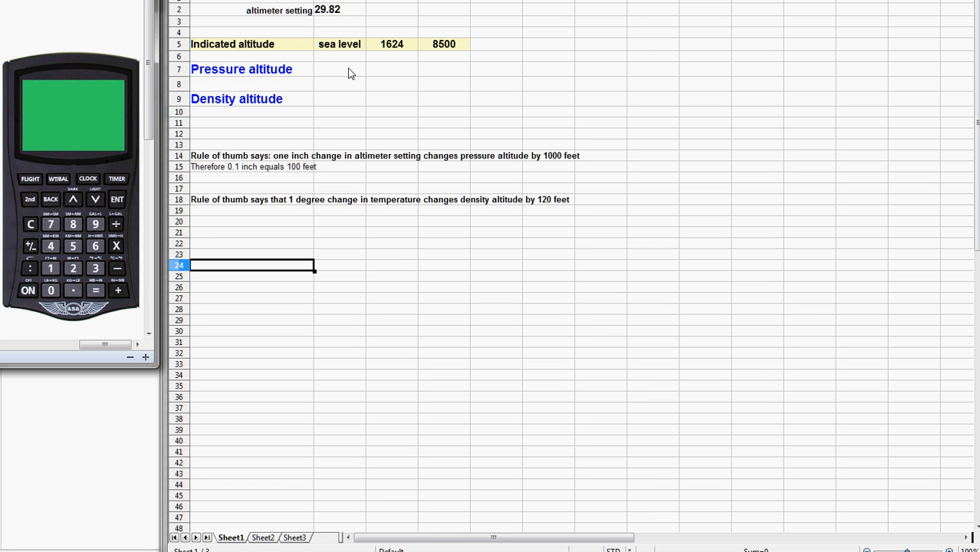
pyautogui.moveTo(27, 294)
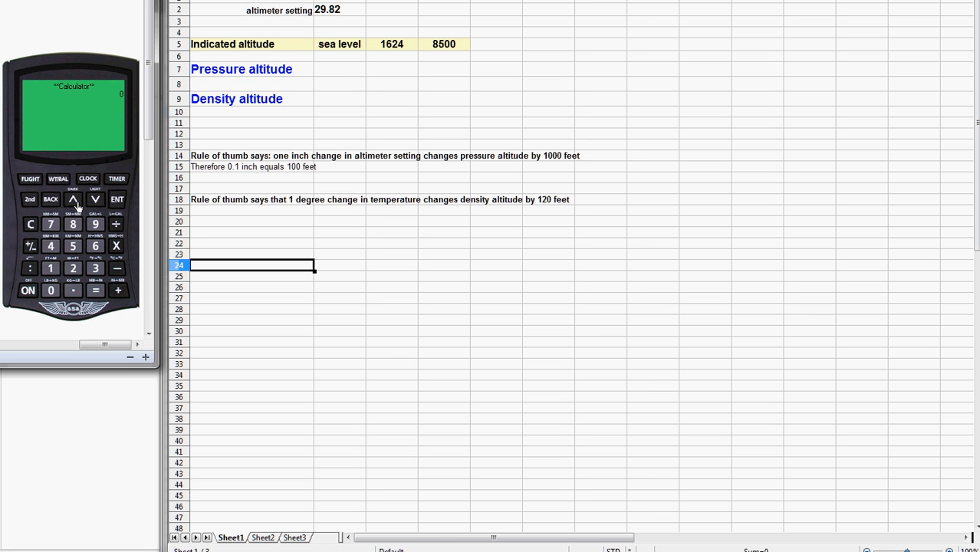
# Compute pressure altitude for 0 ft indicated at 29.82 inHg, giving about 93 ft
pyautogui.click(31, 177)
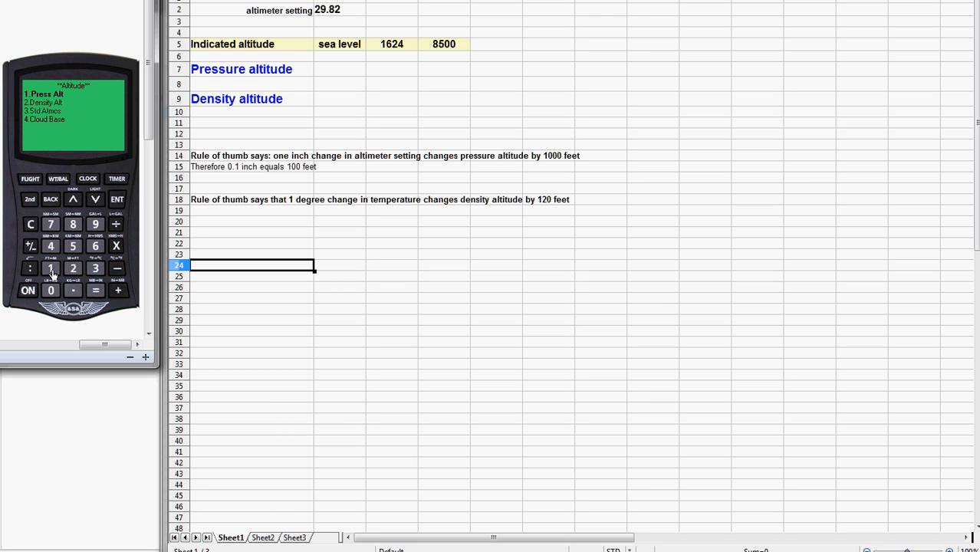
pyautogui.moveTo(60, 266)
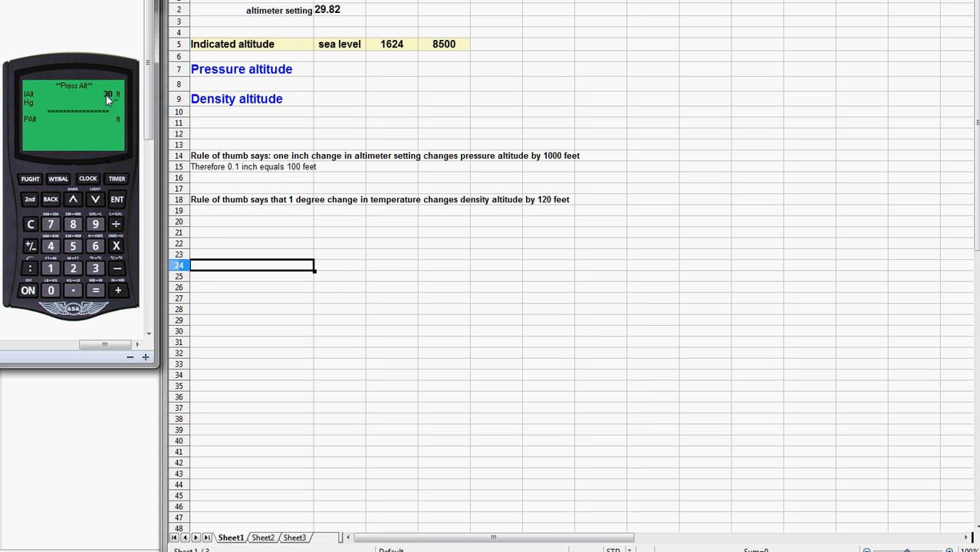
pyautogui.moveTo(104, 106)
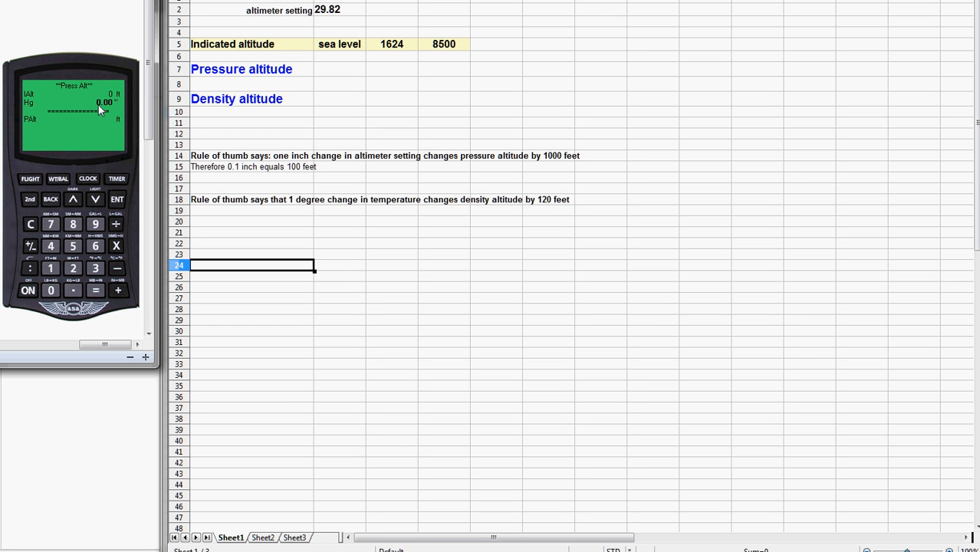
pyautogui.moveTo(73, 270)
pyautogui.write('29.82')
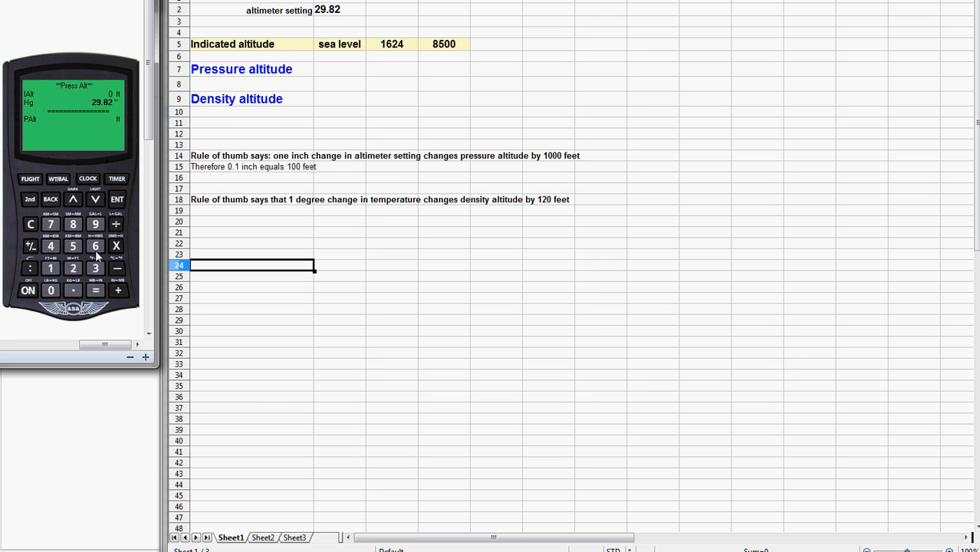
pyautogui.click(117, 200)
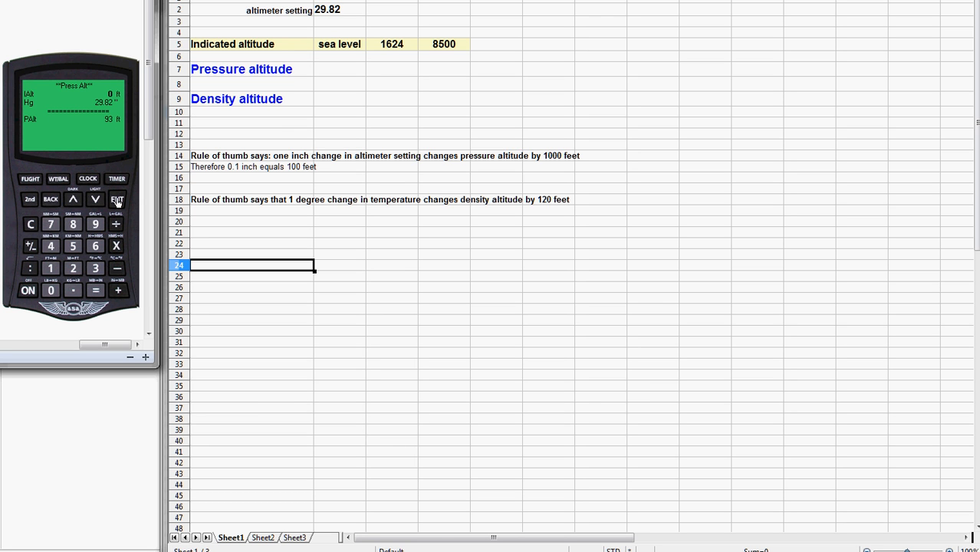
pyautogui.moveTo(109, 126)
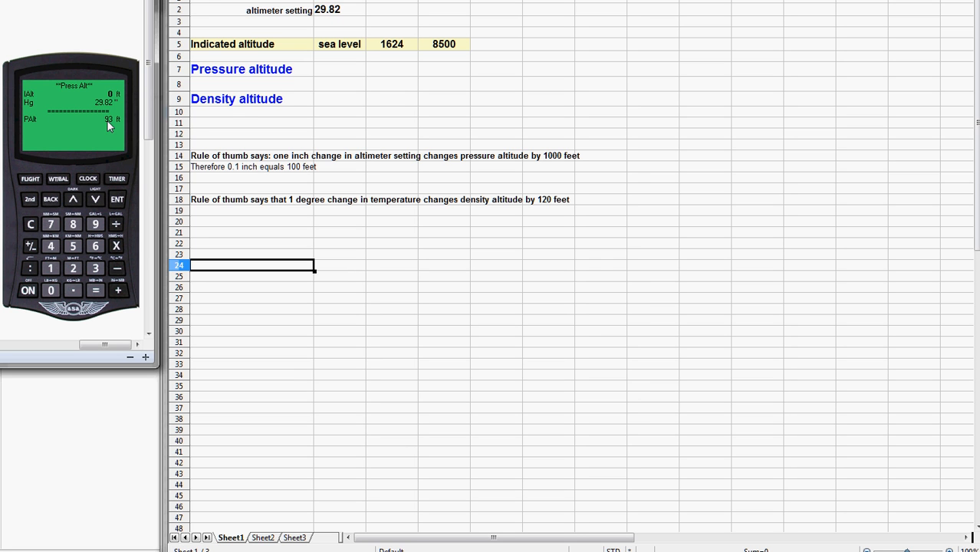
# Enter 93 in the sea-level Pressure altitude cell and move to the 1624 column
pyautogui.click(341, 69)
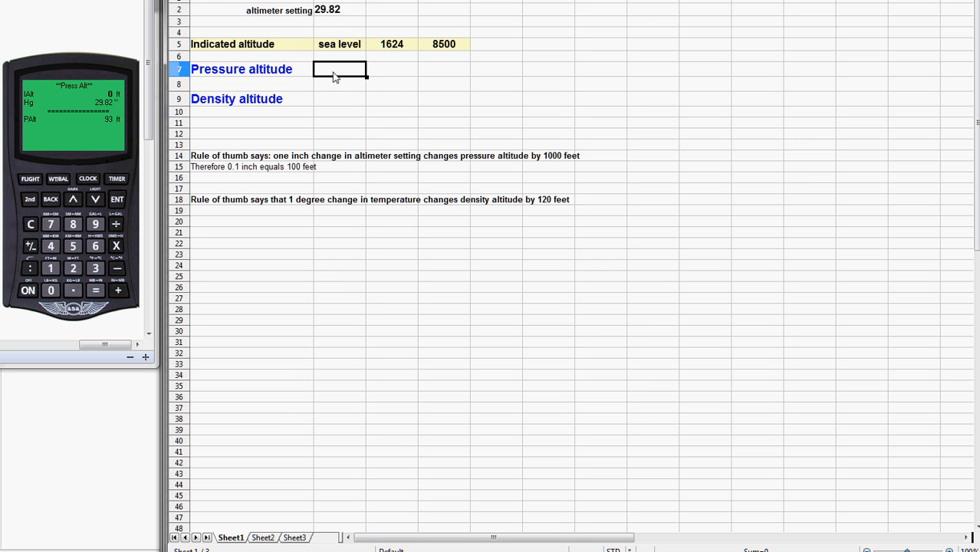
pyautogui.write('93')
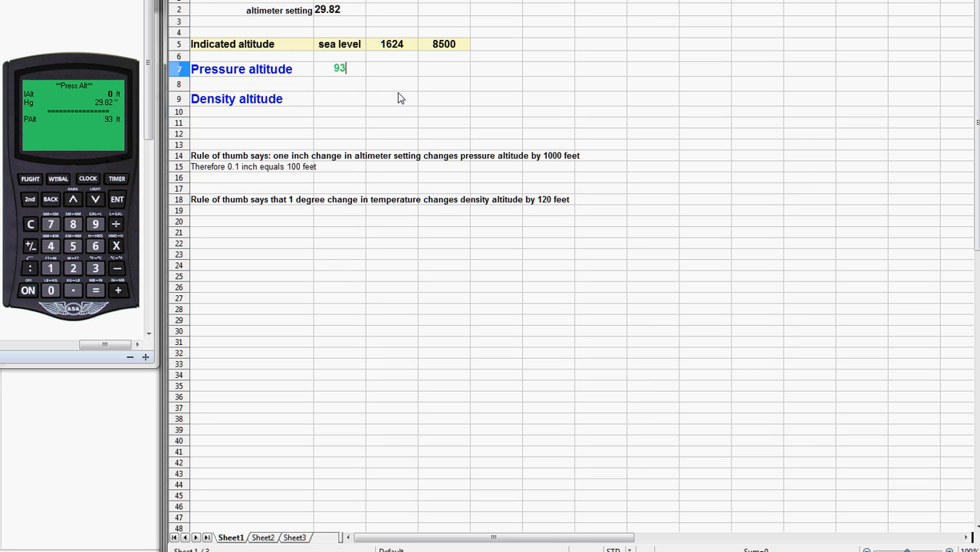
pyautogui.click(393, 69)
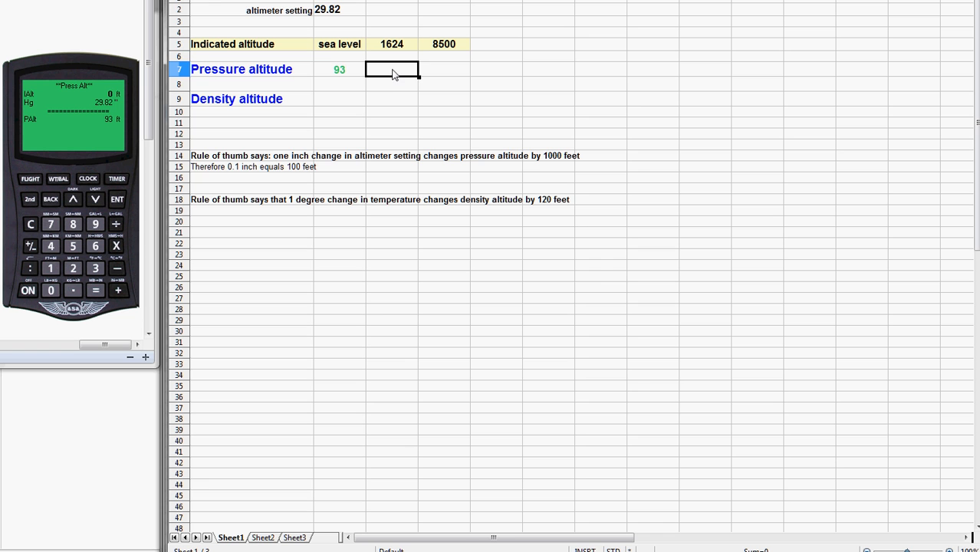
pyautogui.moveTo(392, 86)
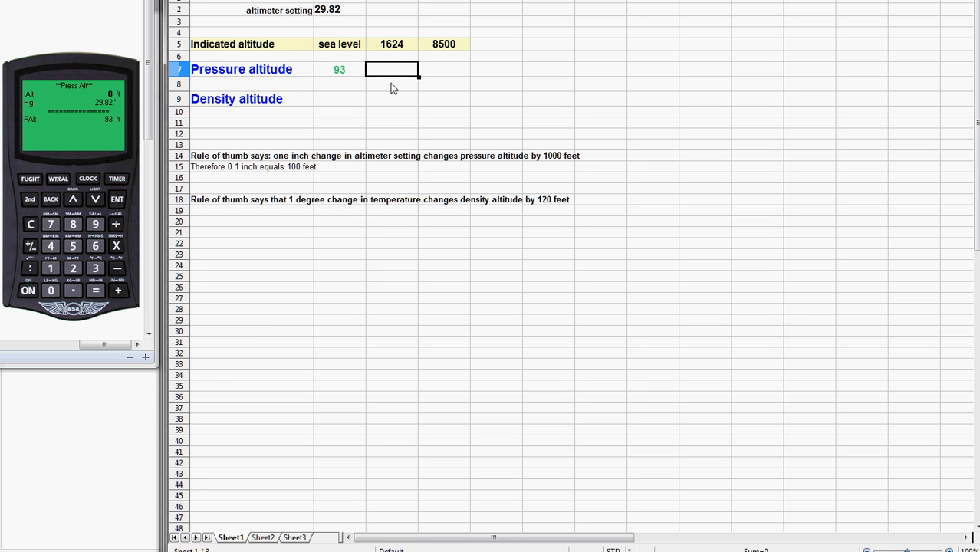
pyautogui.moveTo(345, 89)
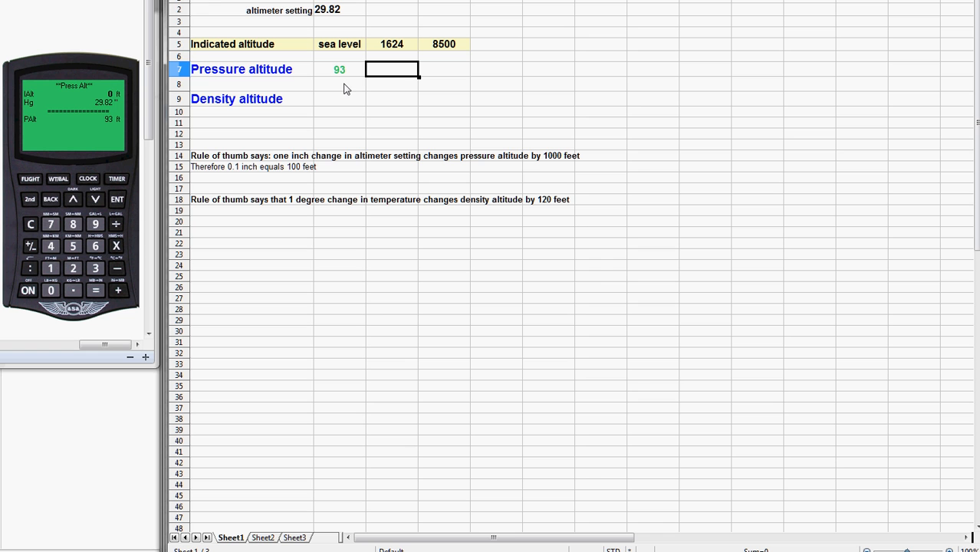
pyautogui.moveTo(72, 198)
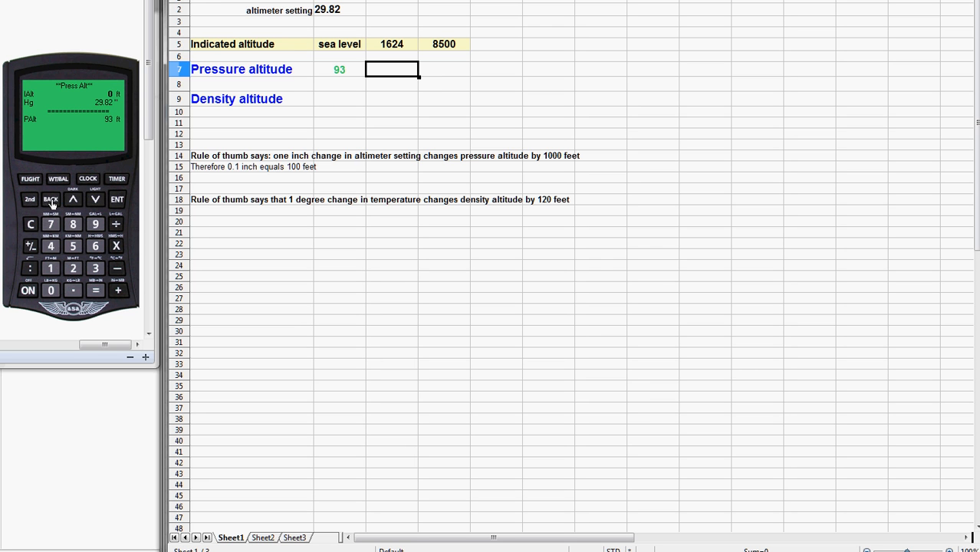
pyautogui.moveTo(52, 207)
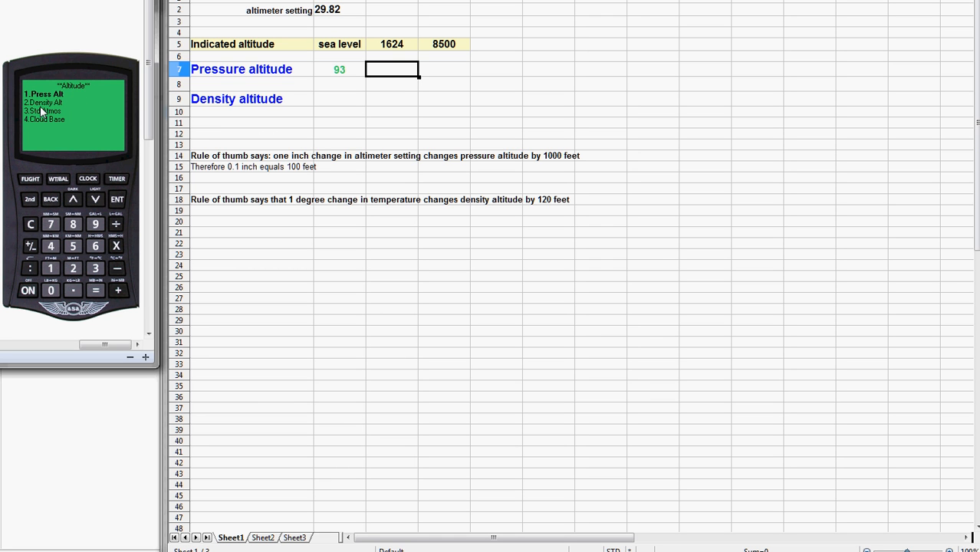
# Compute density altitude from 93 ft pressure altitude and 16 °C, giving 233 ft
pyautogui.click(73, 224)
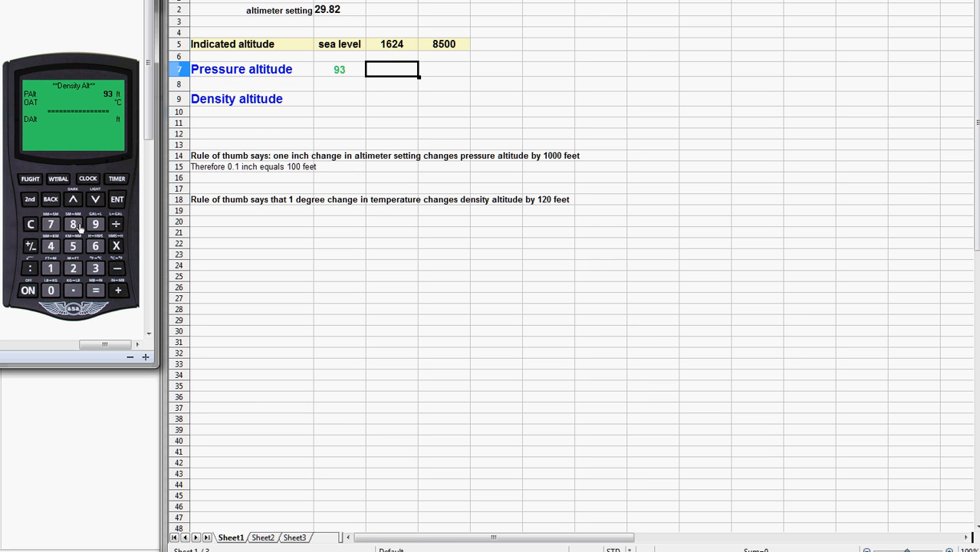
pyautogui.moveTo(114, 101)
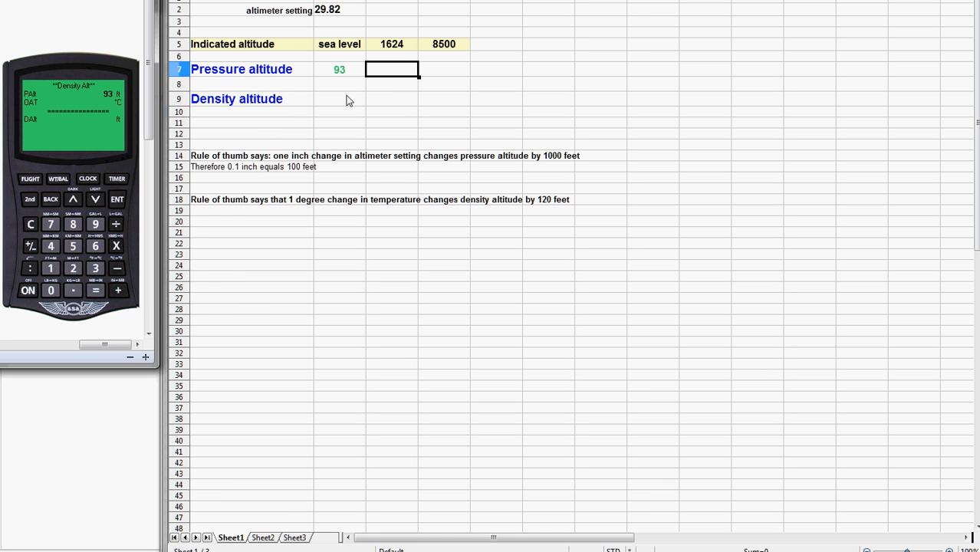
pyautogui.moveTo(299, 219)
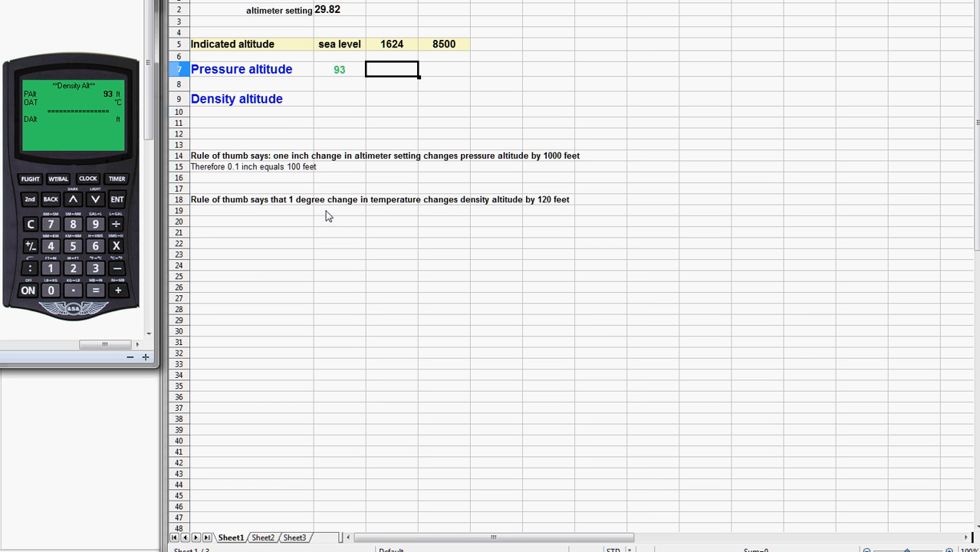
pyautogui.moveTo(472, 227)
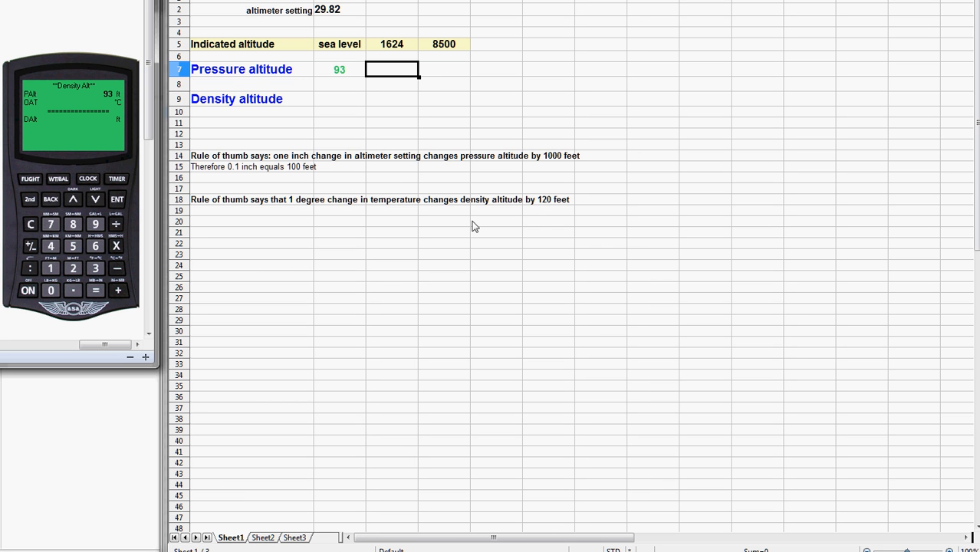
pyautogui.moveTo(539, 227)
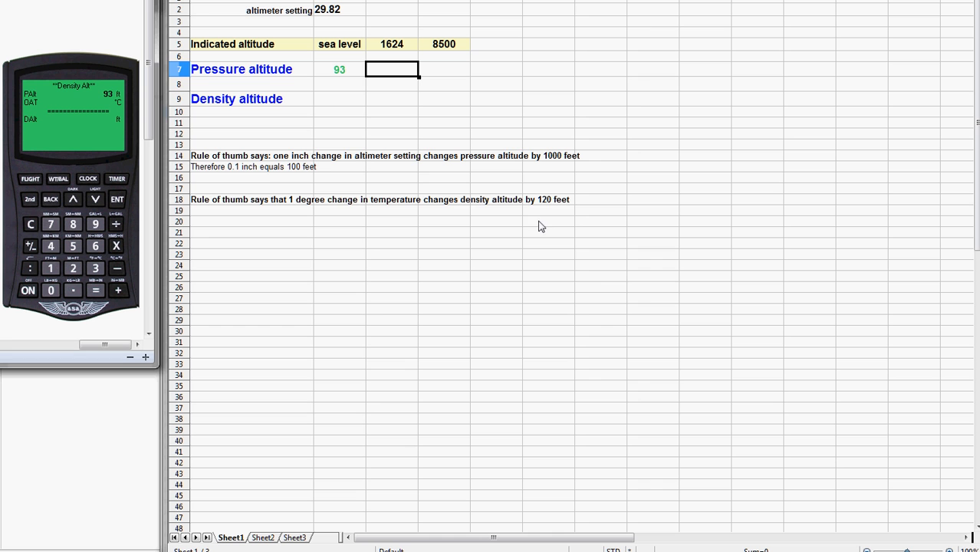
pyautogui.moveTo(549, 215)
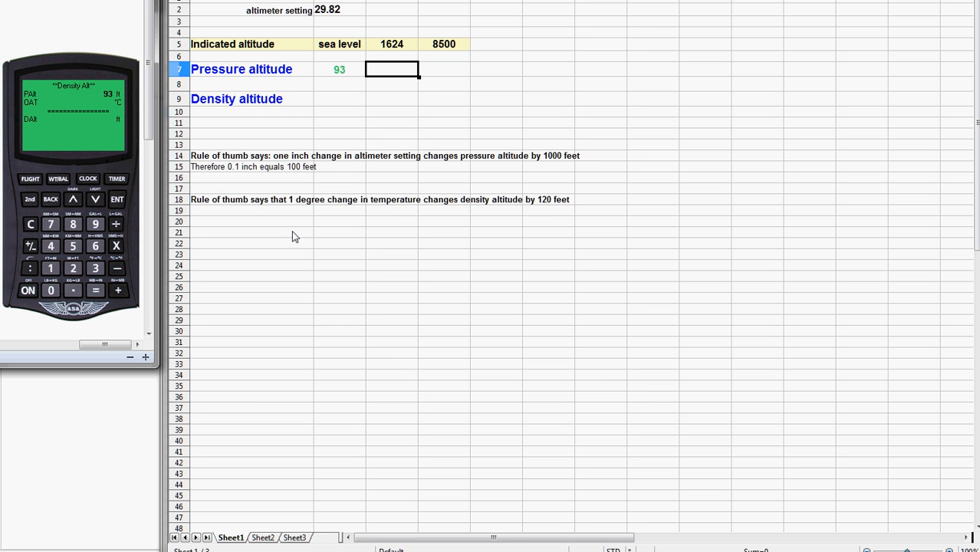
pyautogui.moveTo(330, 222)
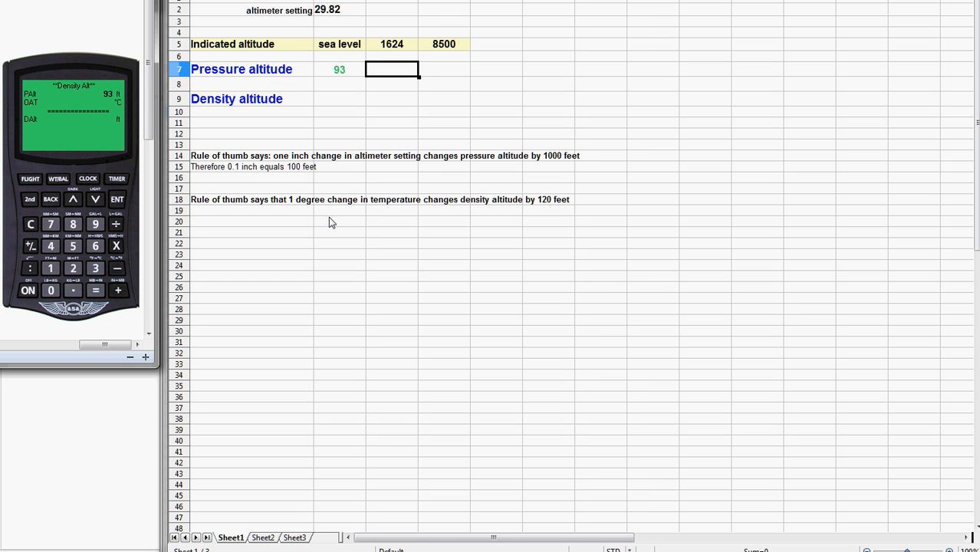
pyautogui.moveTo(291, 222)
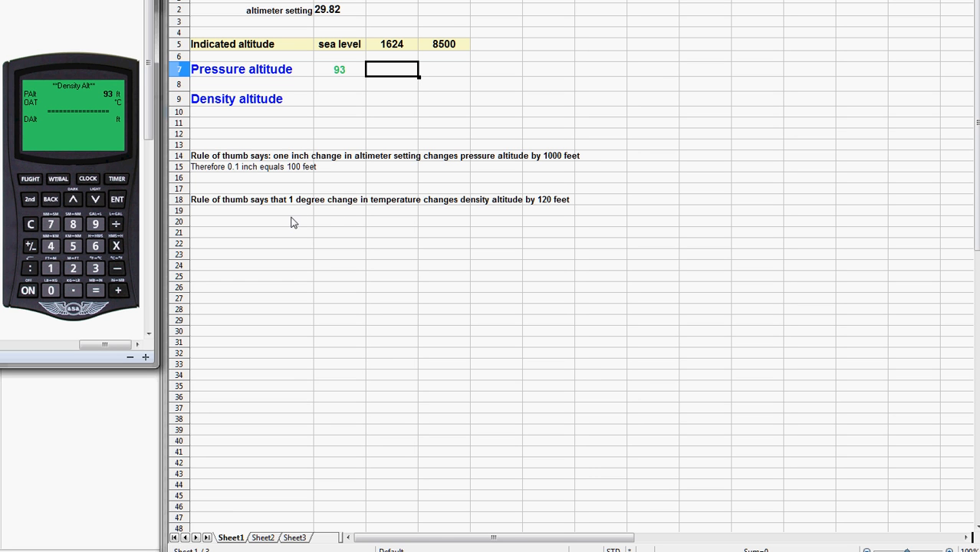
pyautogui.moveTo(249, 187)
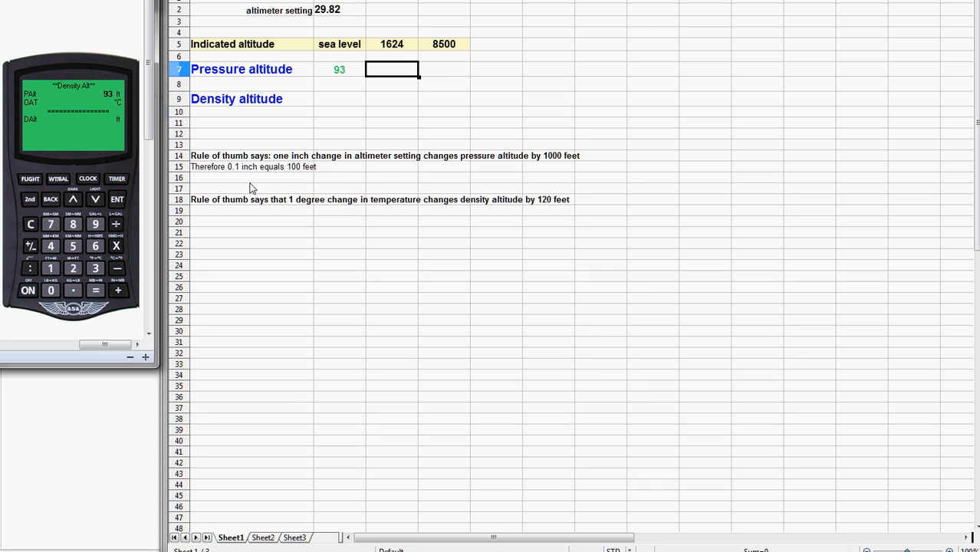
pyautogui.moveTo(109, 107)
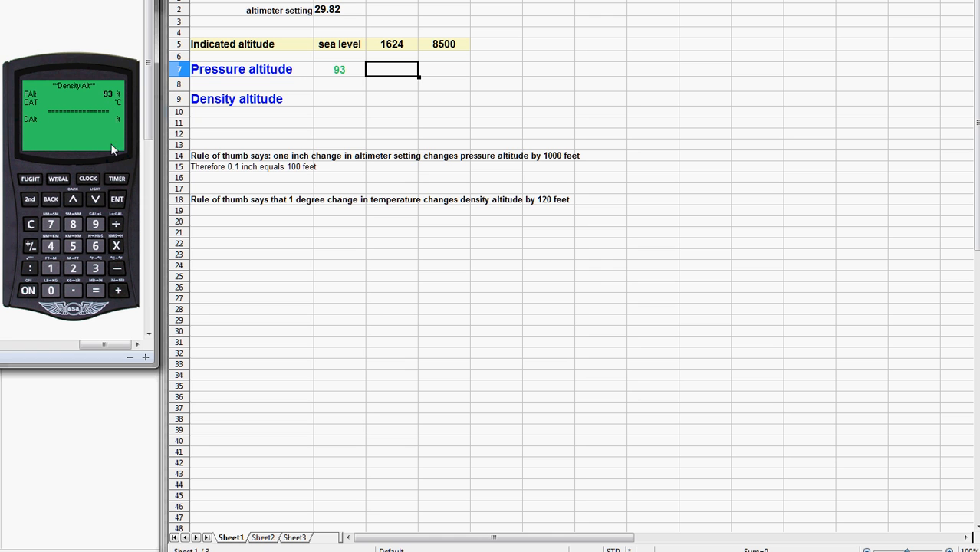
pyautogui.moveTo(120, 191)
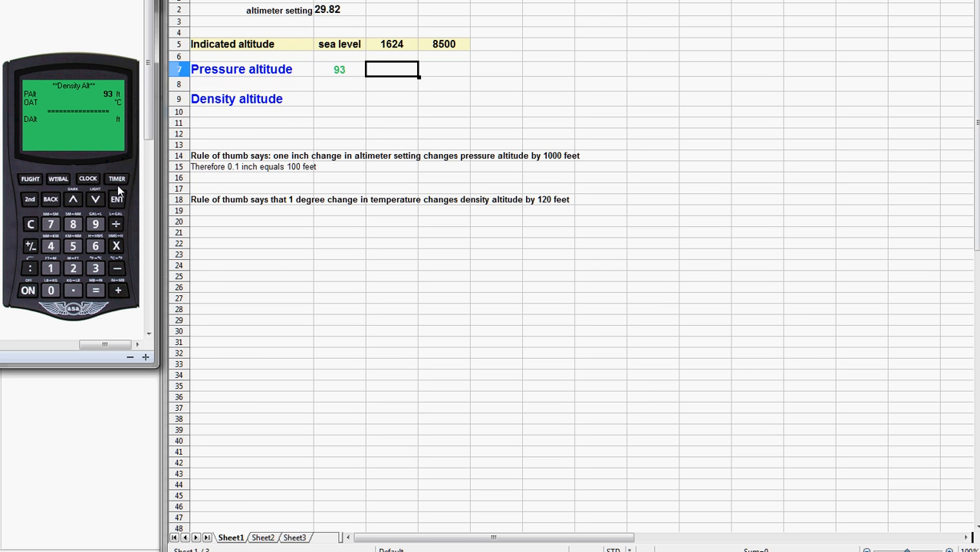
pyautogui.moveTo(116, 198)
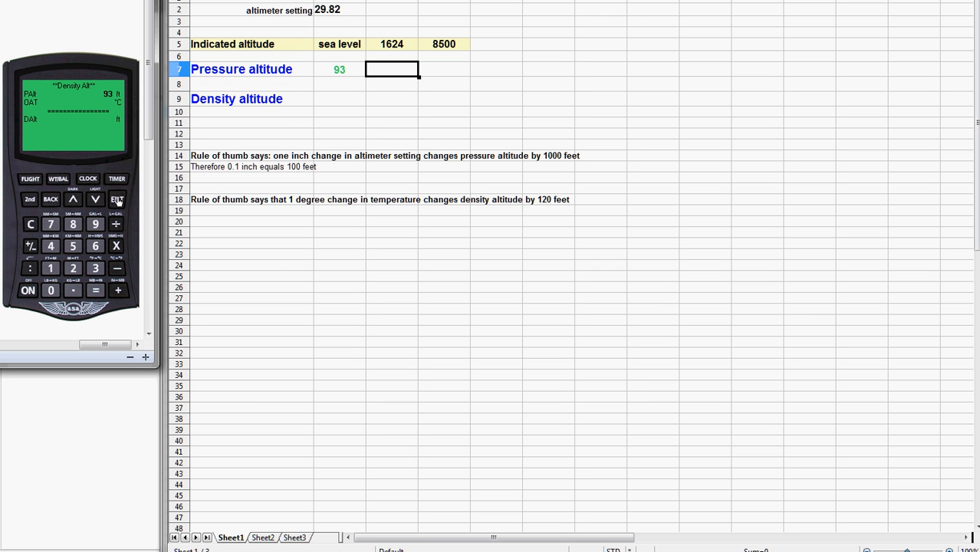
pyautogui.click(50, 267)
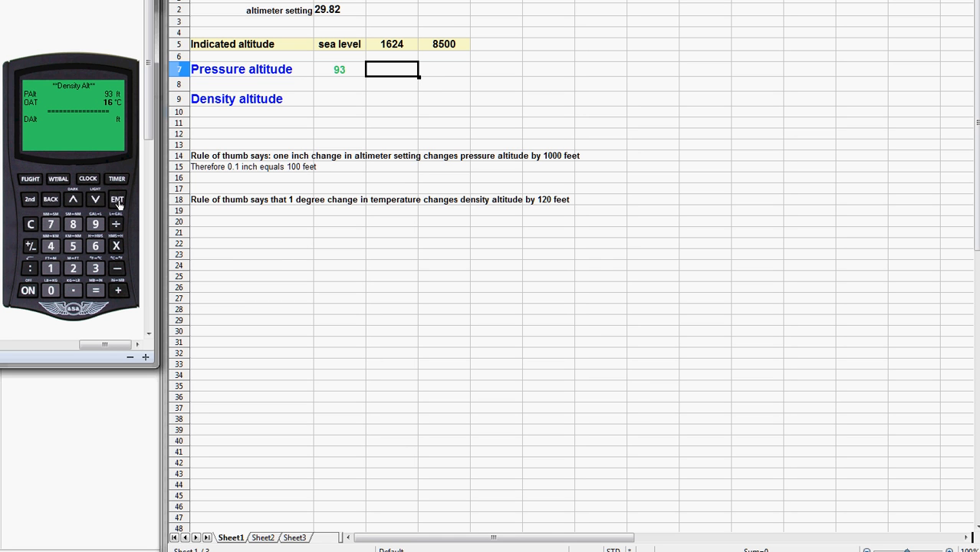
pyautogui.click(116, 200)
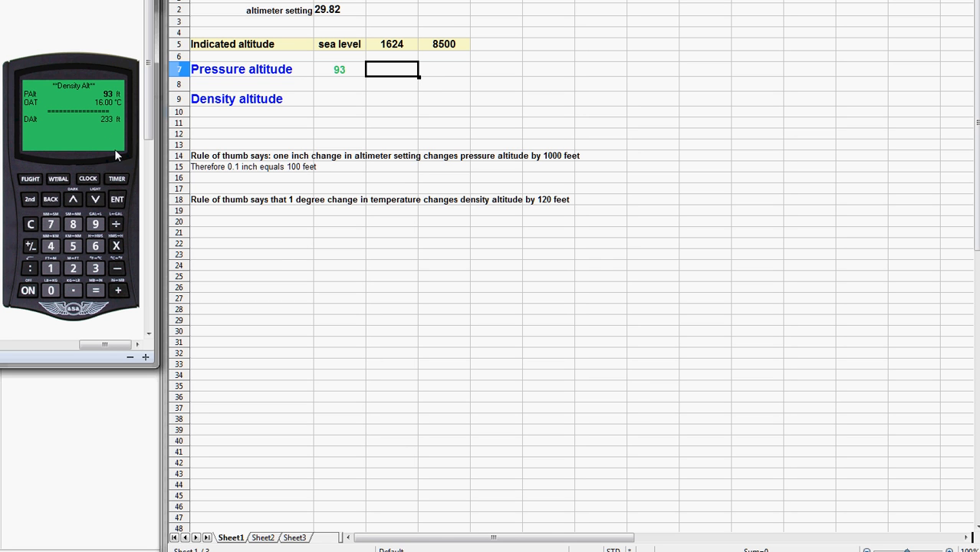
pyautogui.moveTo(107, 129)
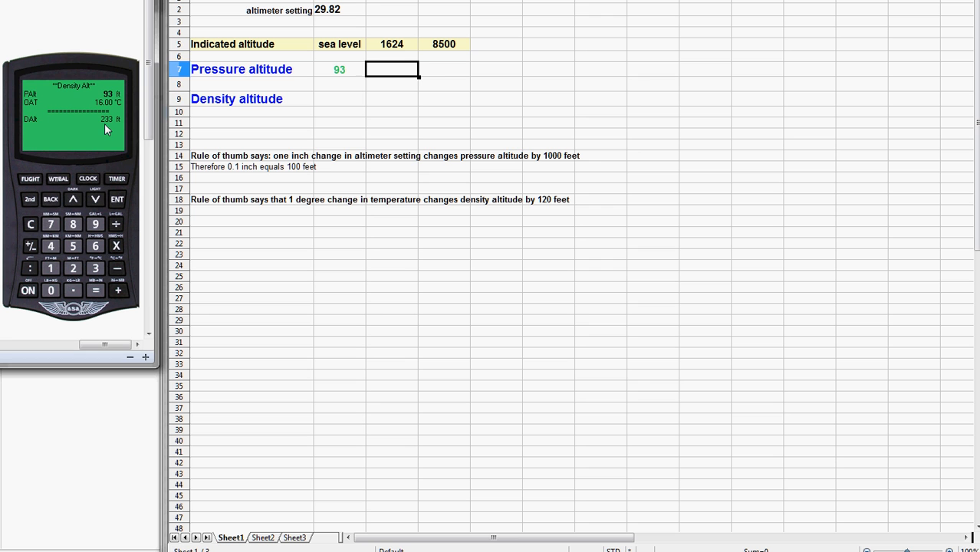
pyautogui.moveTo(399, 85)
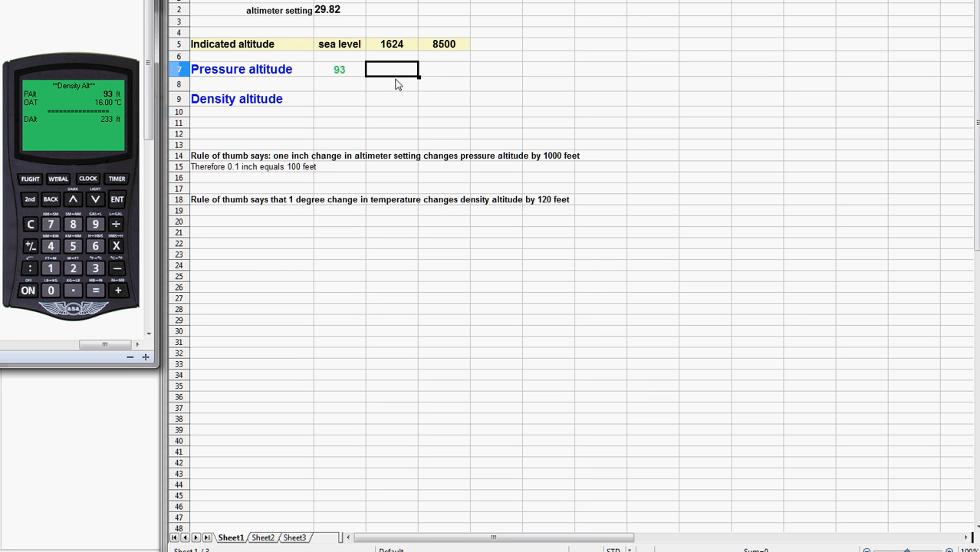
# Enter 233 in the sea-level Density altitude cell beside the 93 pressure altitude
pyautogui.click(339, 98)
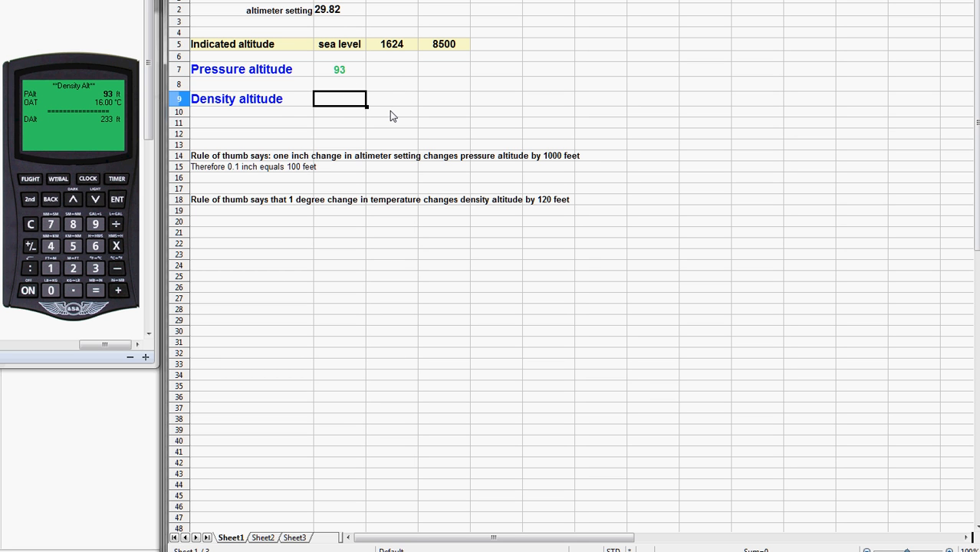
pyautogui.write('233')
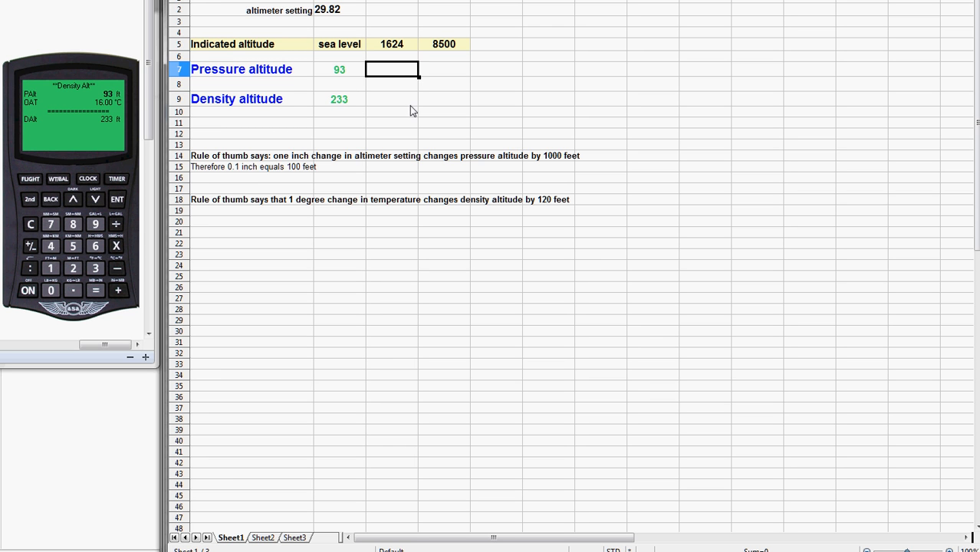
pyautogui.moveTo(319, 167)
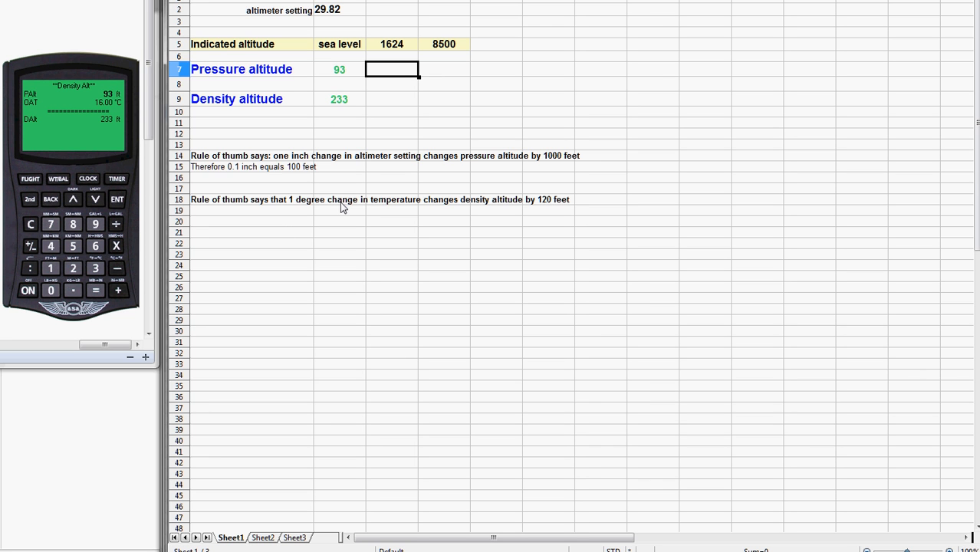
pyautogui.moveTo(395, 74)
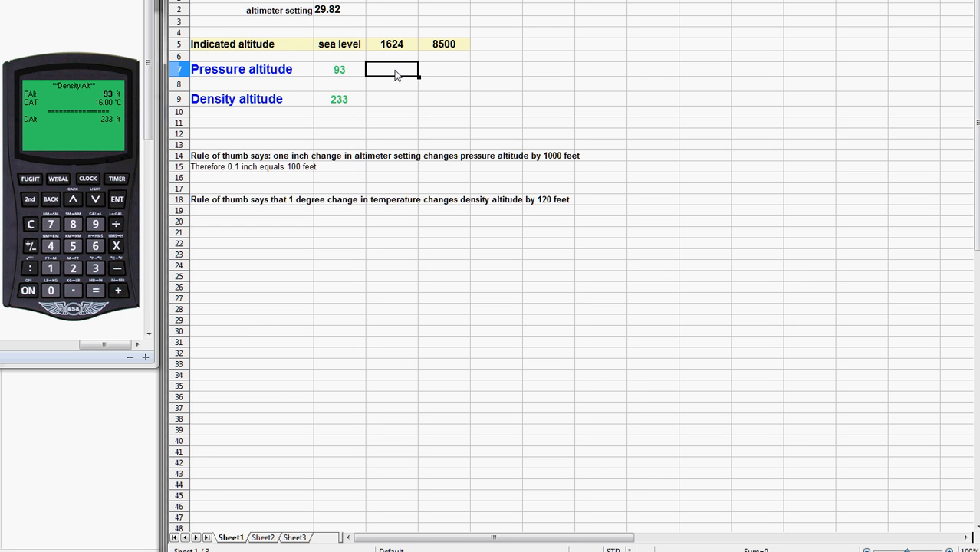
pyautogui.moveTo(355, 68)
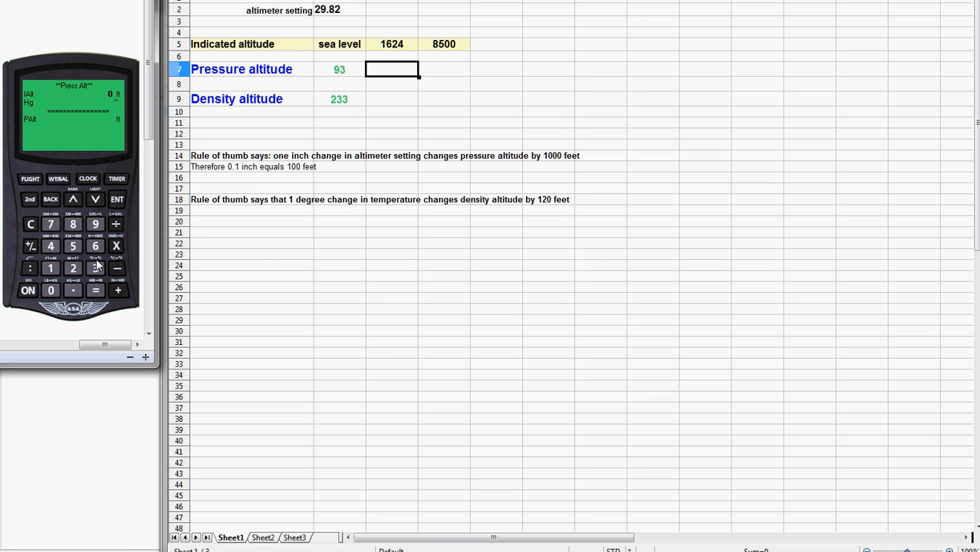
# Compute pressure altitude 1717 ft for 1624 ft at 29.82 and enter 1717 under 1624
pyautogui.click(95, 267)
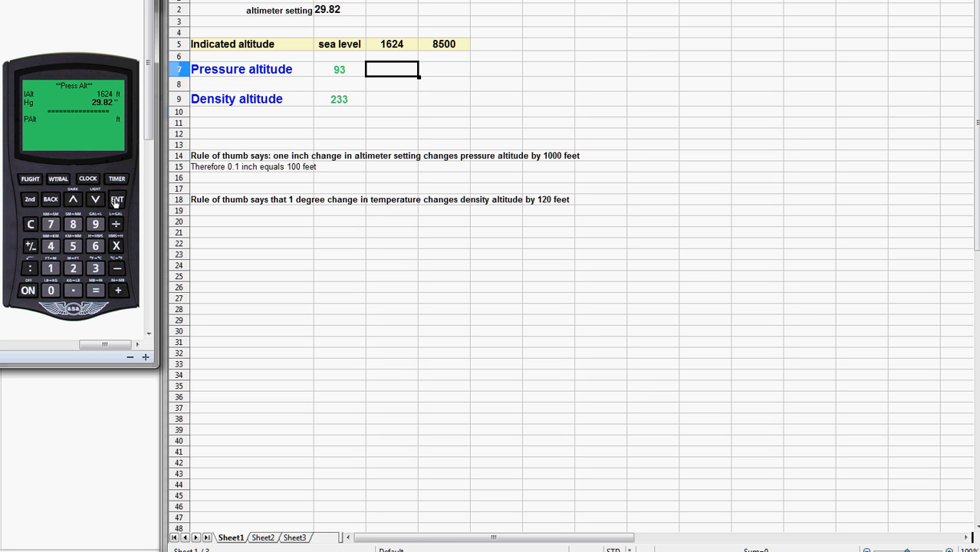
pyautogui.moveTo(119, 184)
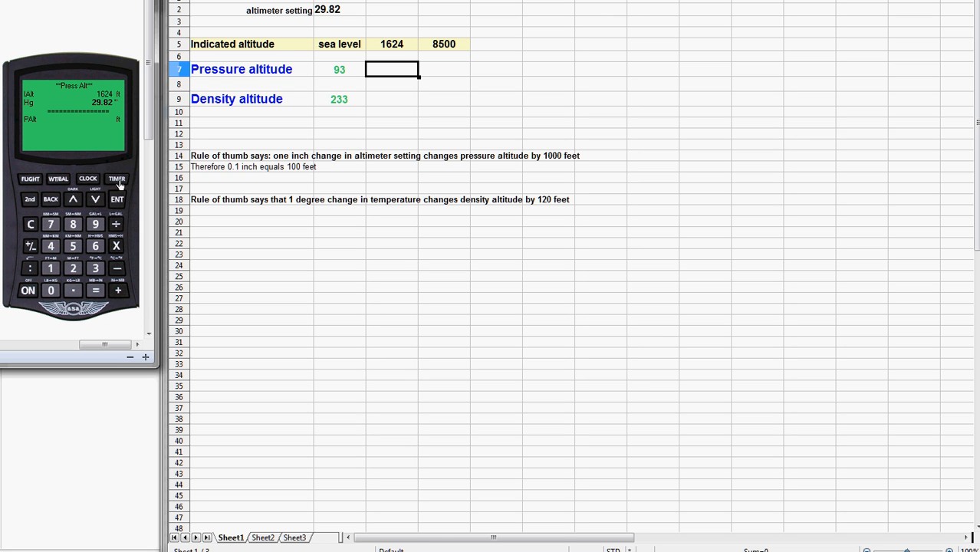
pyautogui.moveTo(322, 191)
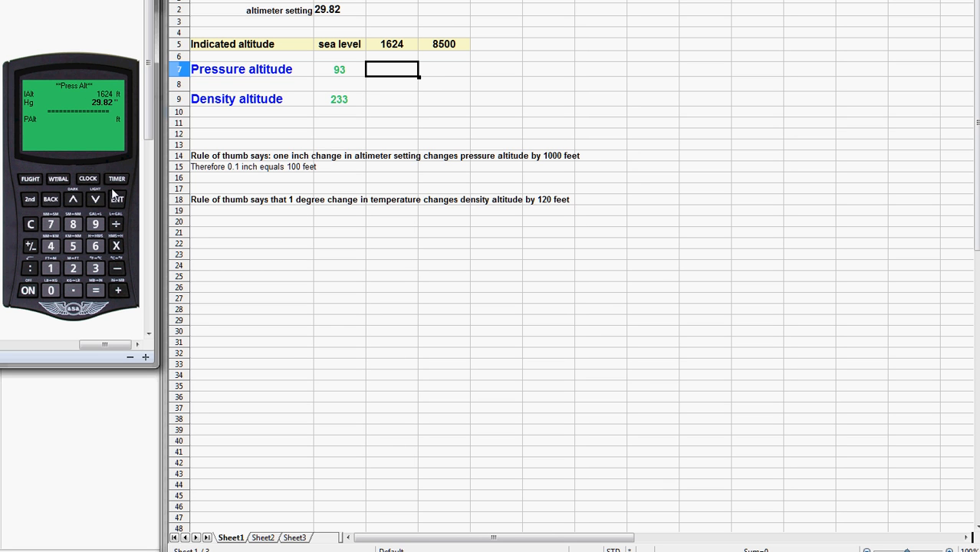
pyautogui.click(116, 199)
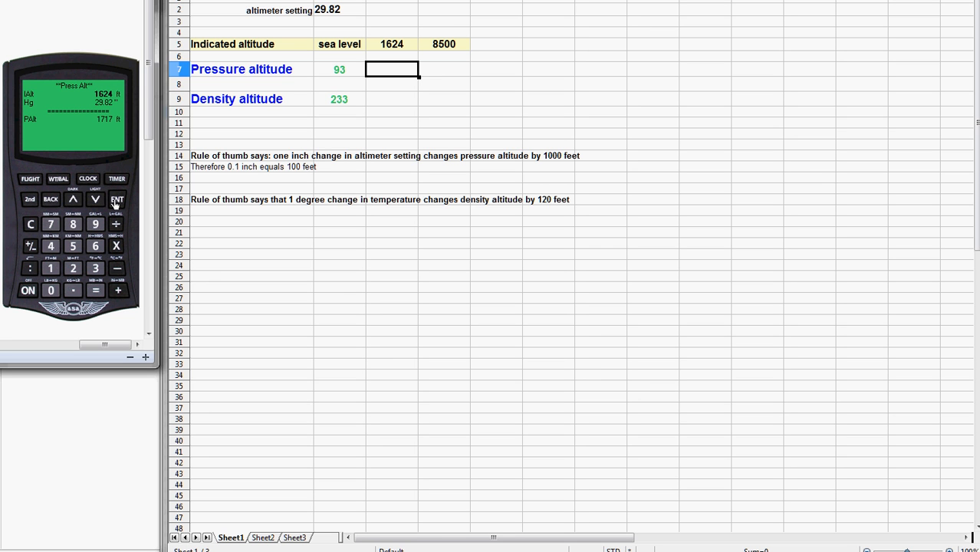
pyautogui.moveTo(218, 151)
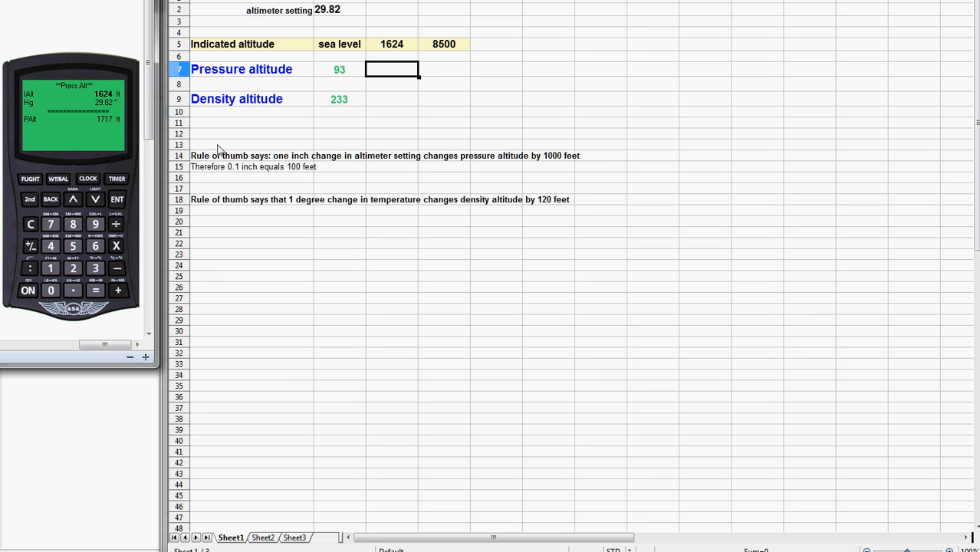
pyautogui.moveTo(393, 74)
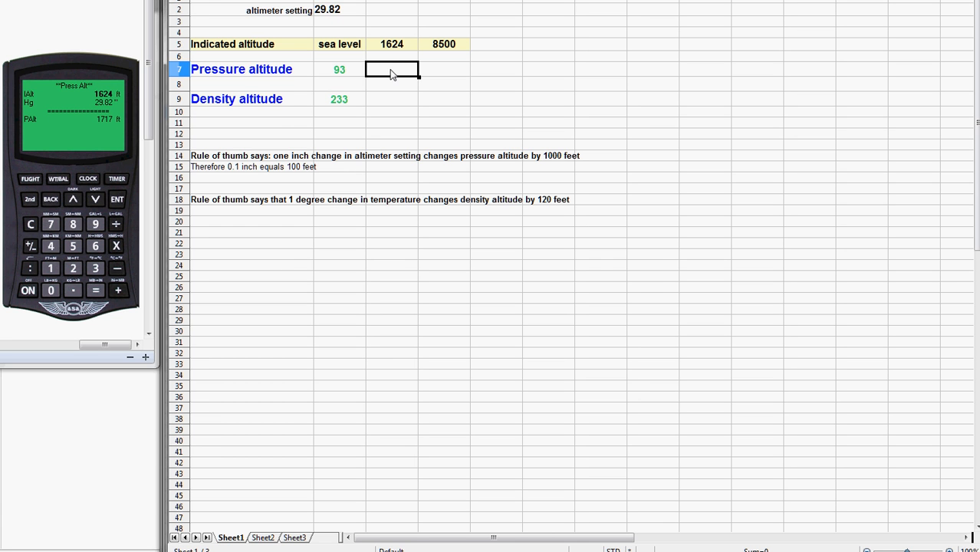
pyautogui.write('1717')
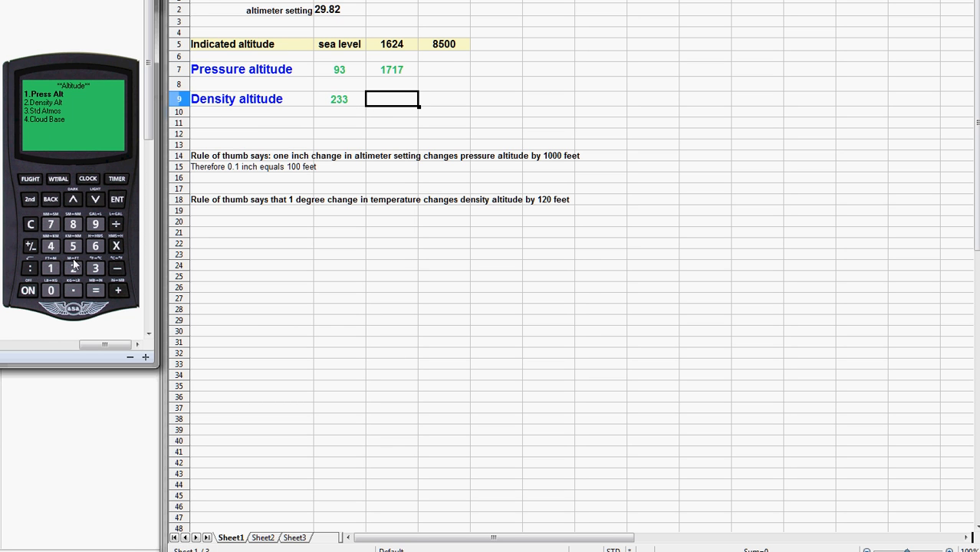
# Compute density altitude 2234 ft from 1717 ft and 16 °C and start entering it under 1624
pyautogui.click(117, 199)
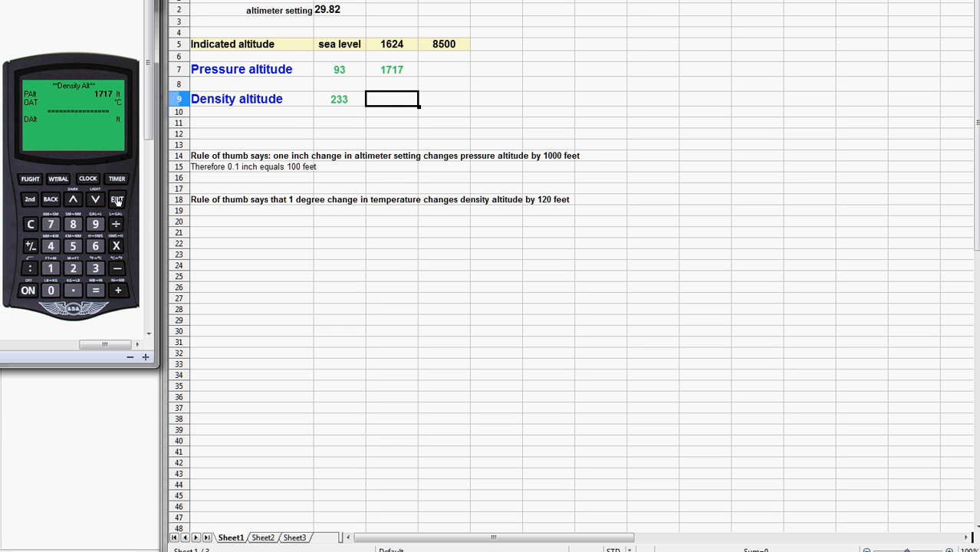
pyautogui.moveTo(116, 193)
pyautogui.write('16')
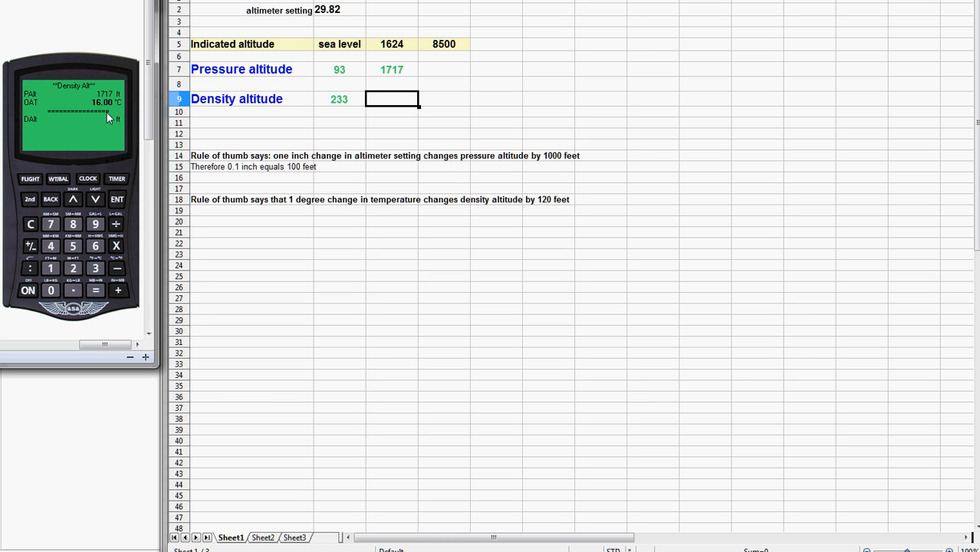
pyautogui.moveTo(547, 218)
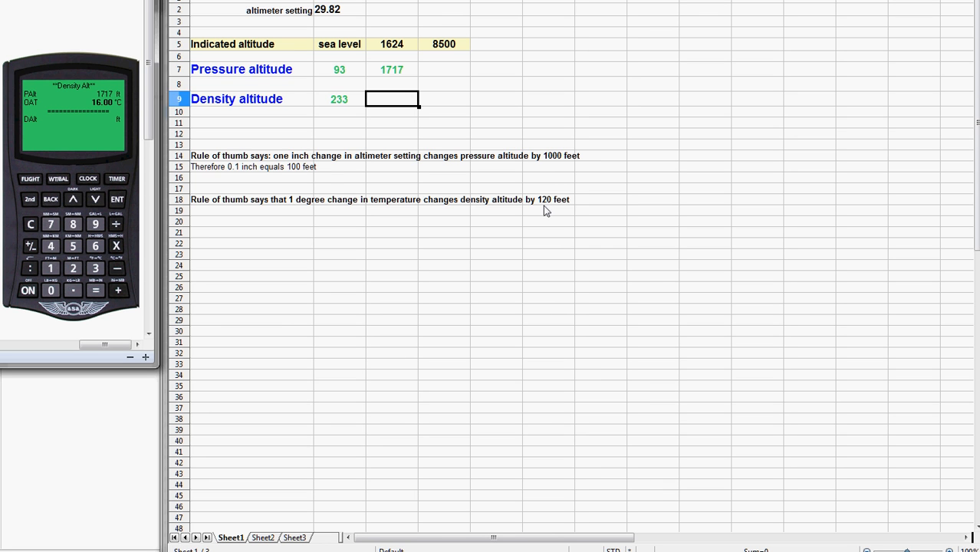
pyautogui.click(117, 200)
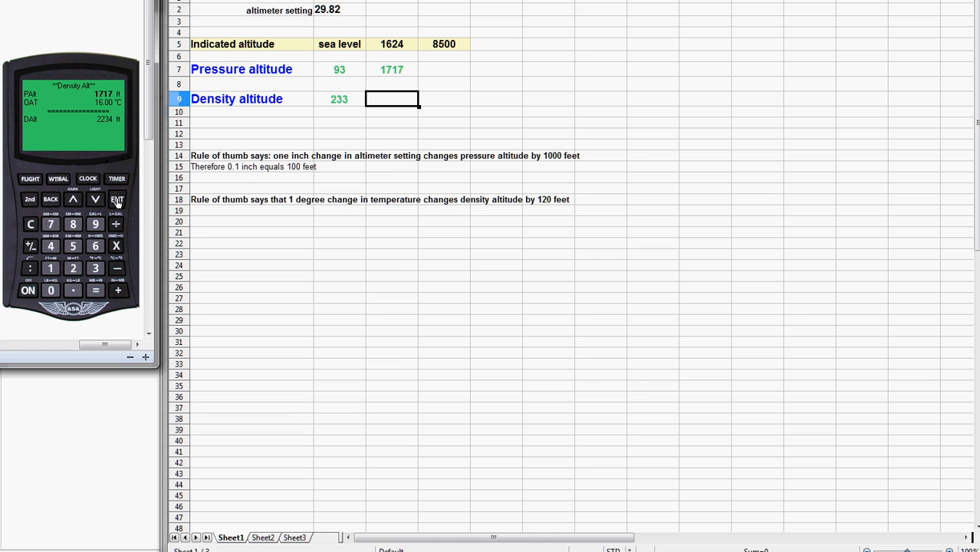
pyautogui.moveTo(107, 134)
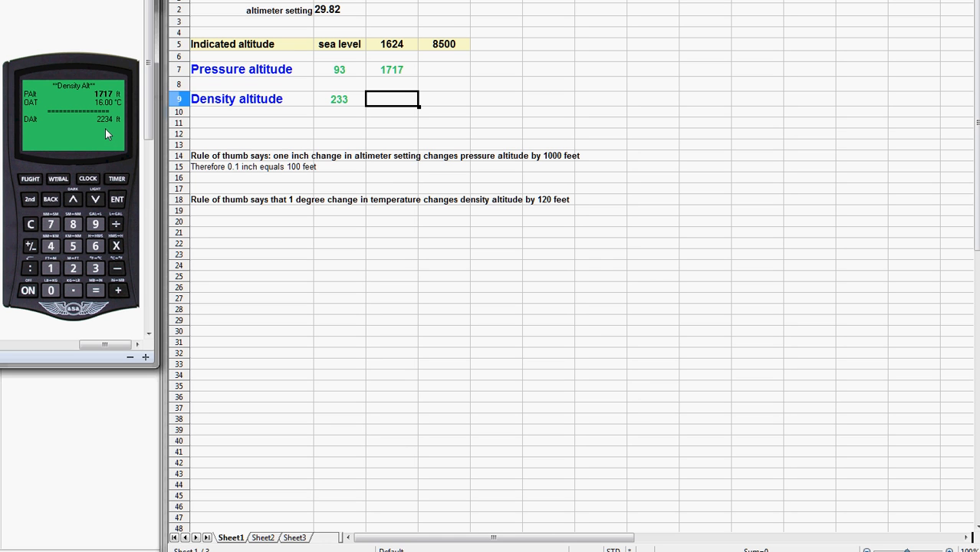
pyautogui.moveTo(107, 130)
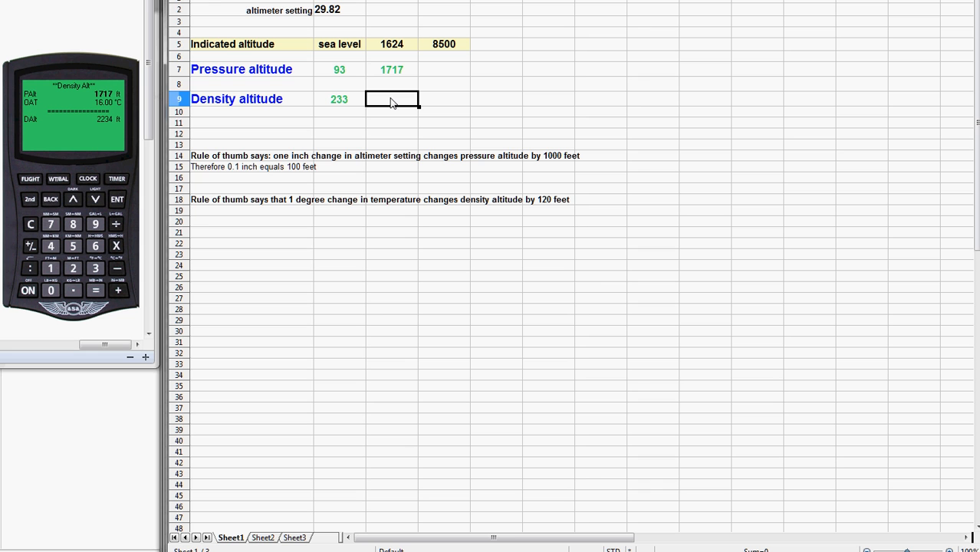
pyautogui.write('2234')
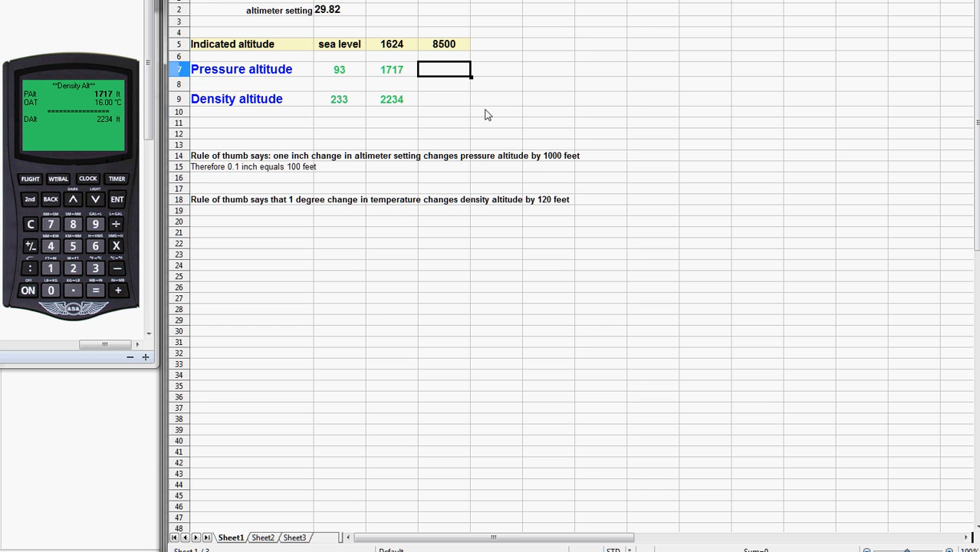
pyautogui.moveTo(391, 101)
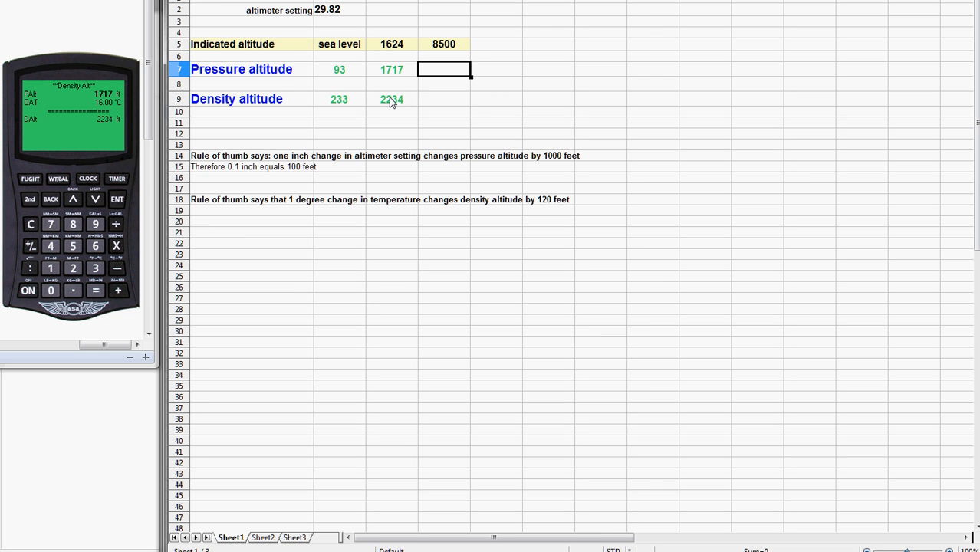
pyautogui.moveTo(392, 102)
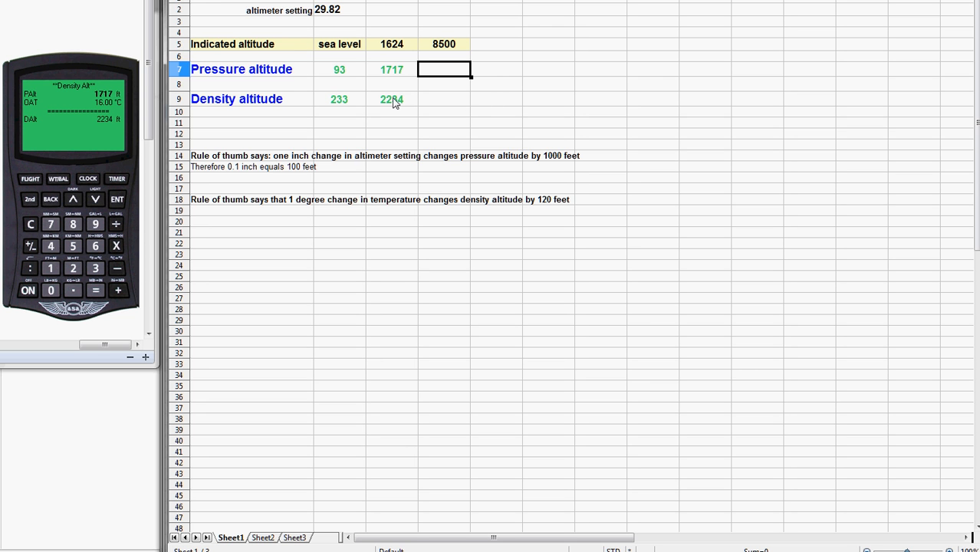
pyautogui.moveTo(397, 108)
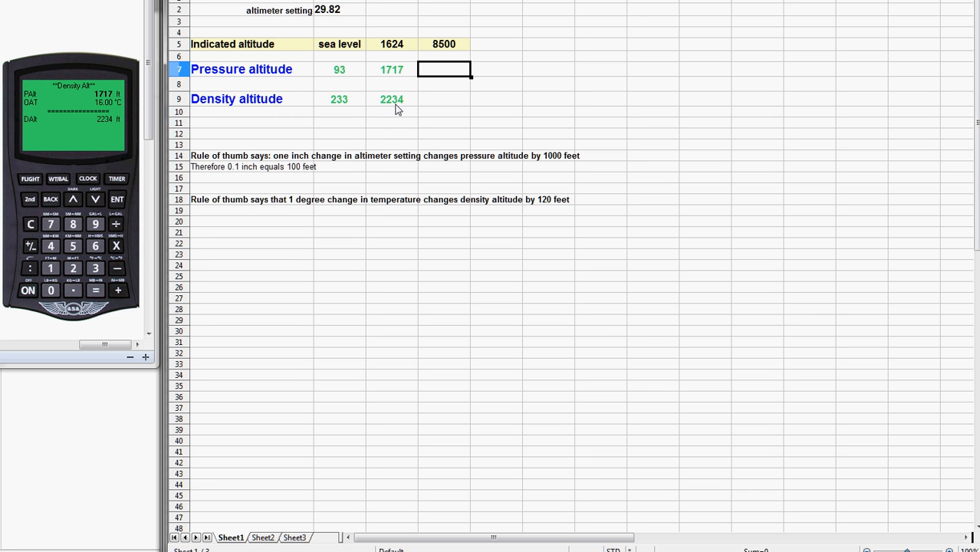
pyautogui.moveTo(441, 92)
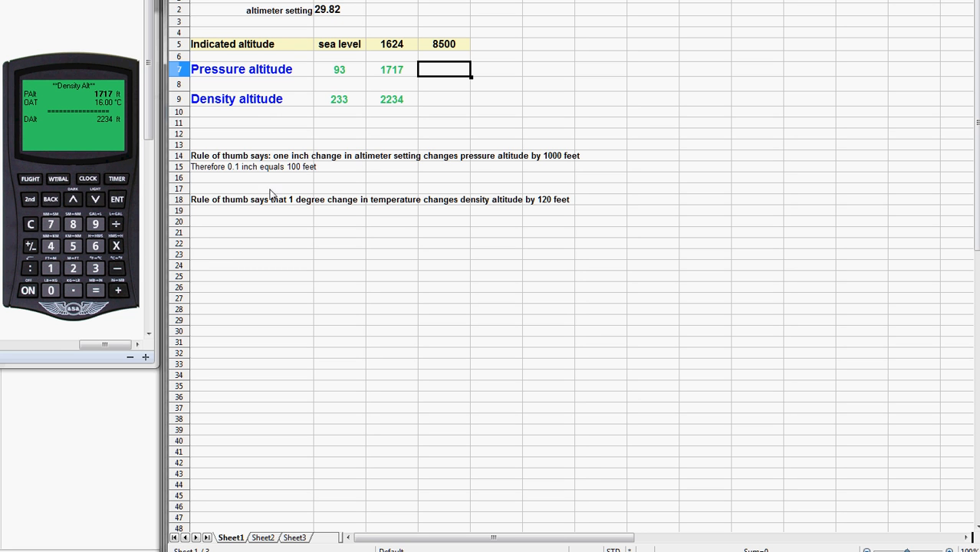
# Compute pressure altitude 8593 ft for 8500 ft and enter 8593 under 8500
pyautogui.click(50, 200)
pyautogui.write('8500')
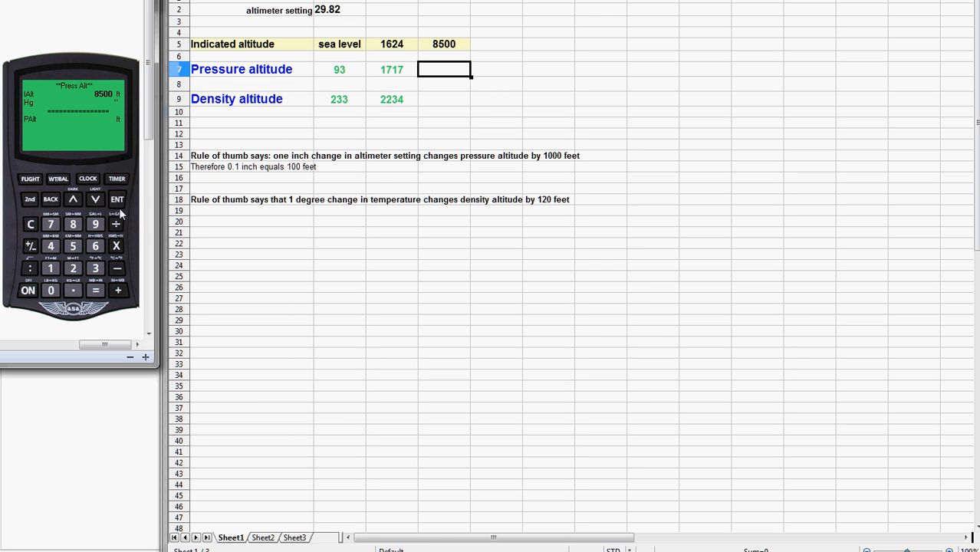
pyautogui.click(116, 199)
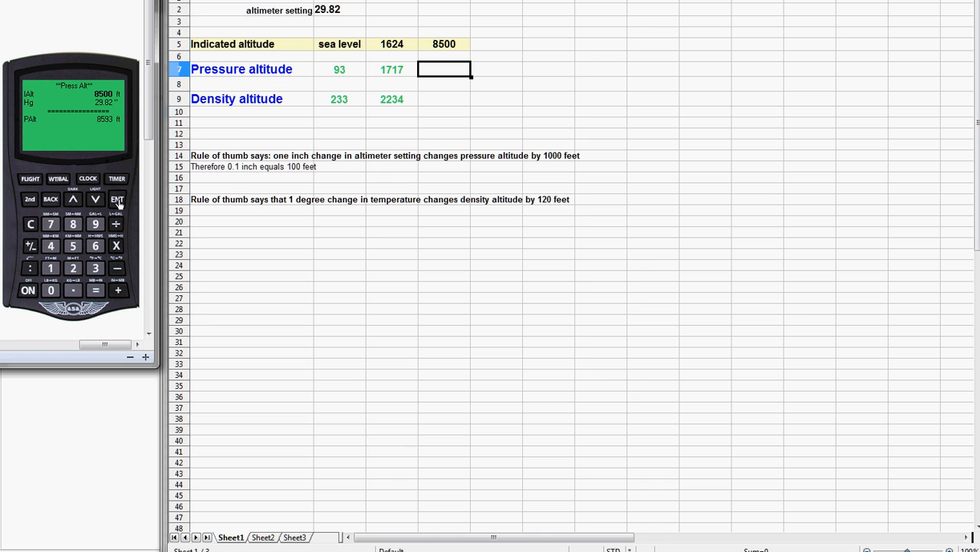
pyautogui.moveTo(98, 129)
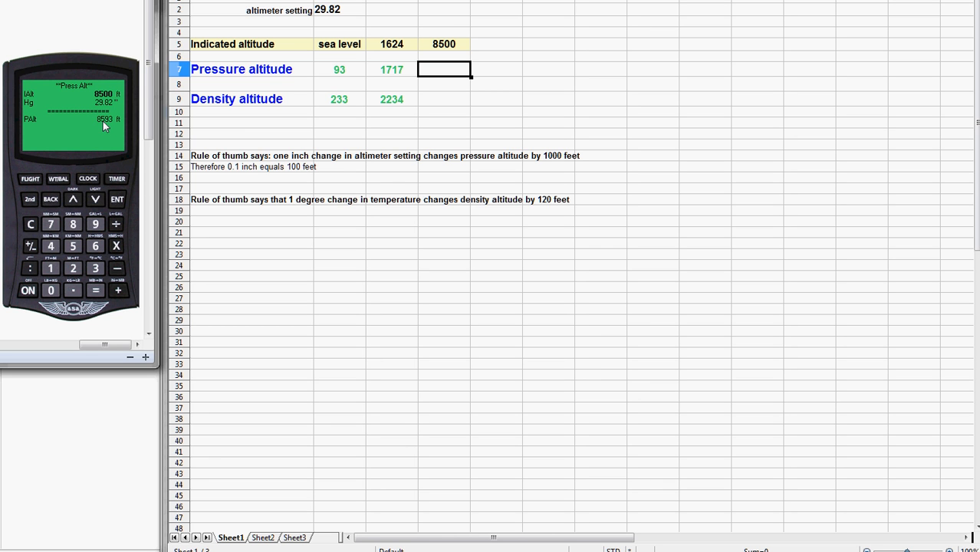
pyautogui.moveTo(111, 127)
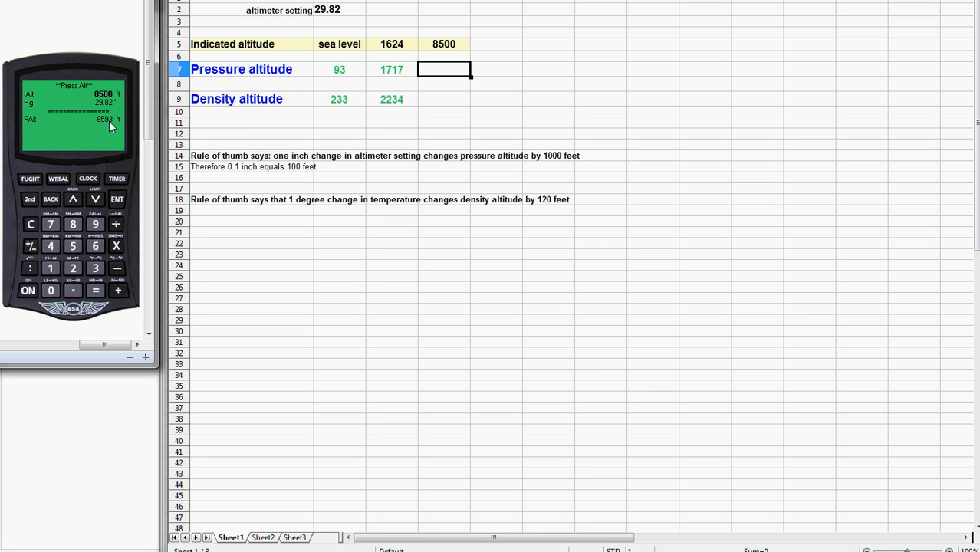
pyautogui.moveTo(447, 74)
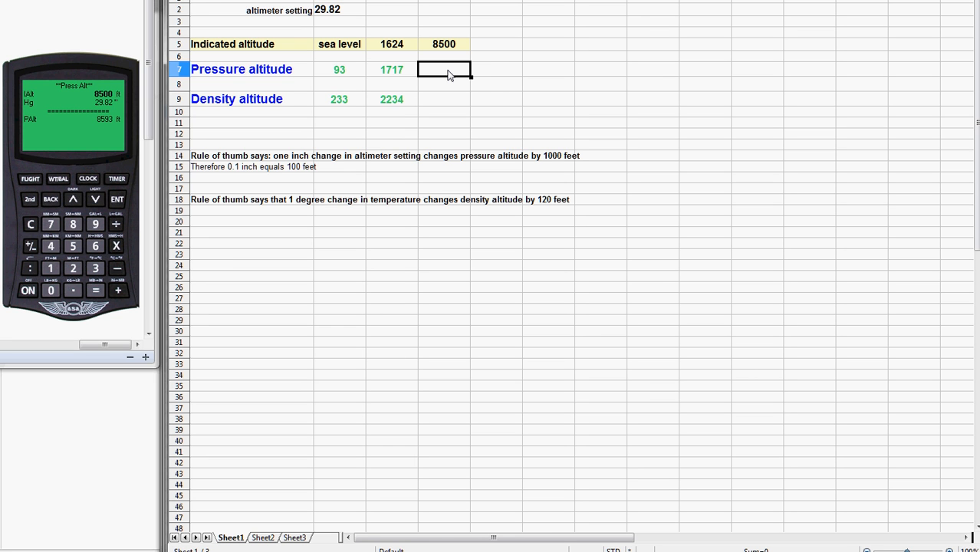
pyautogui.write('8593')
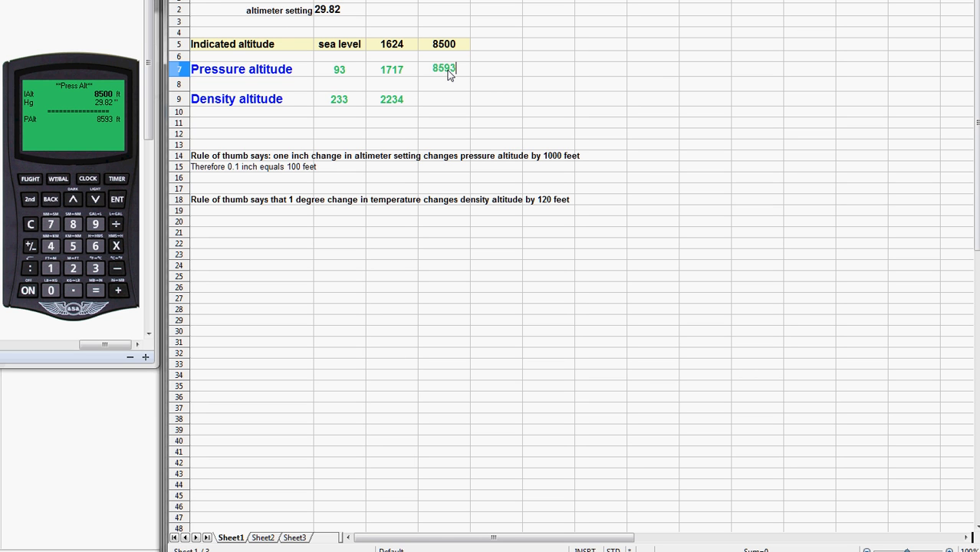
pyautogui.click(444, 98)
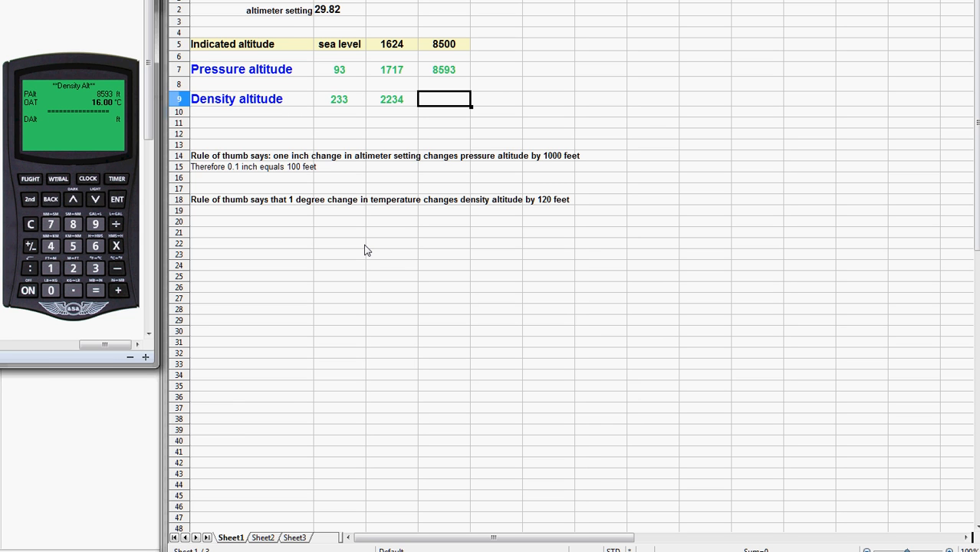
pyautogui.moveTo(92, 282)
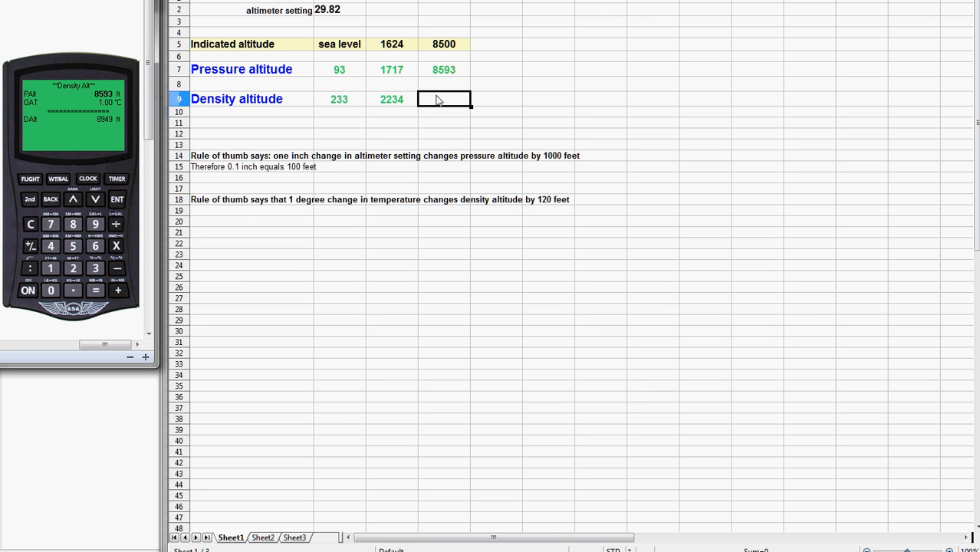
pyautogui.moveTo(491, 129)
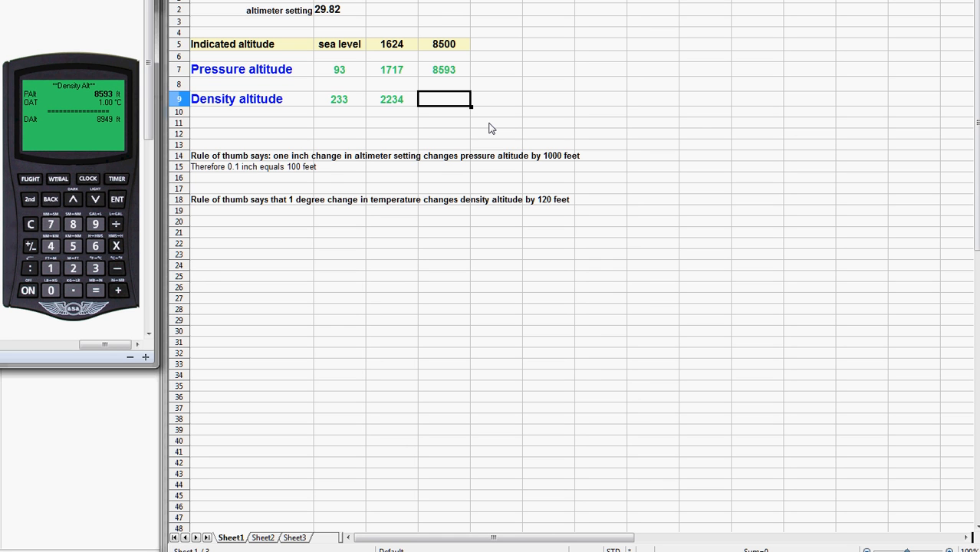
pyautogui.moveTo(463, 116)
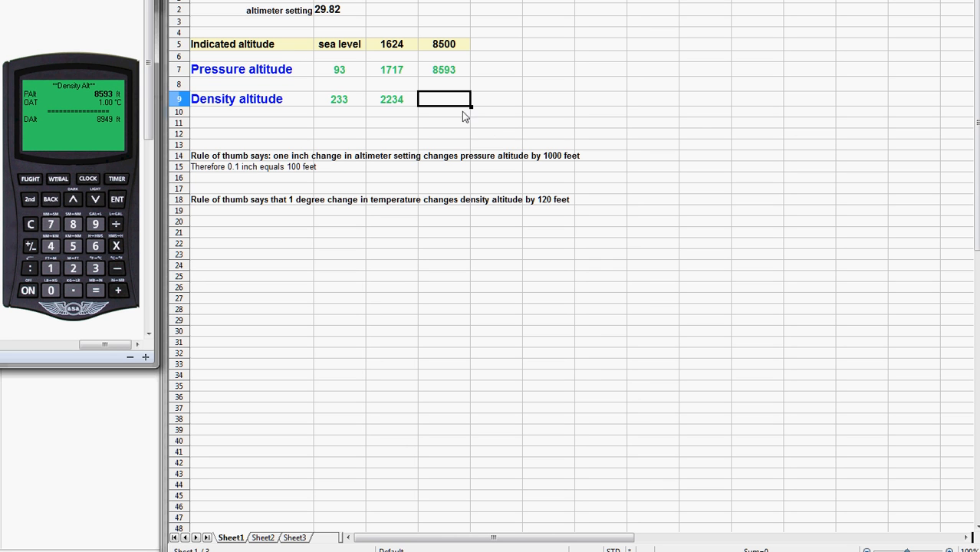
# Begin entering the 8500 ft density altitude at 1 °C (about 8949 ft) under 8500
pyautogui.write('8')
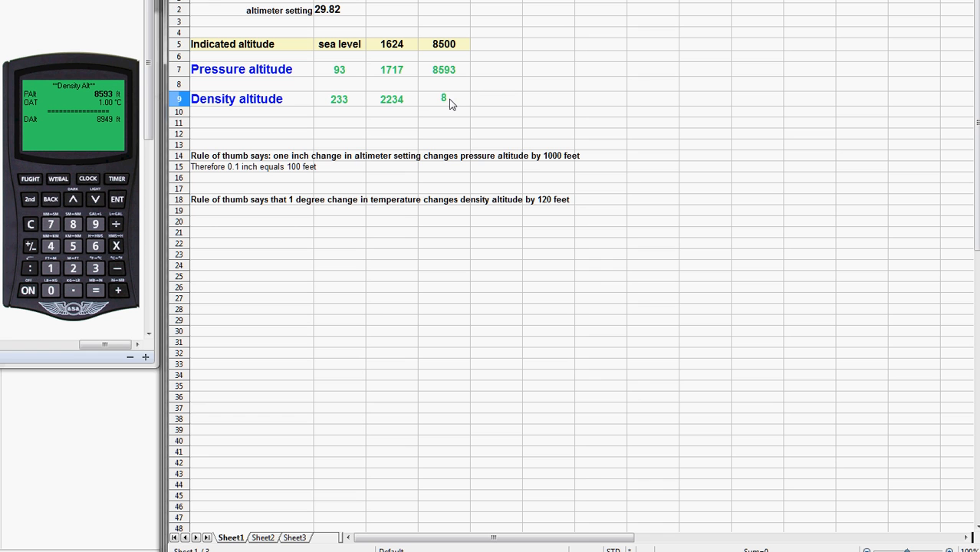